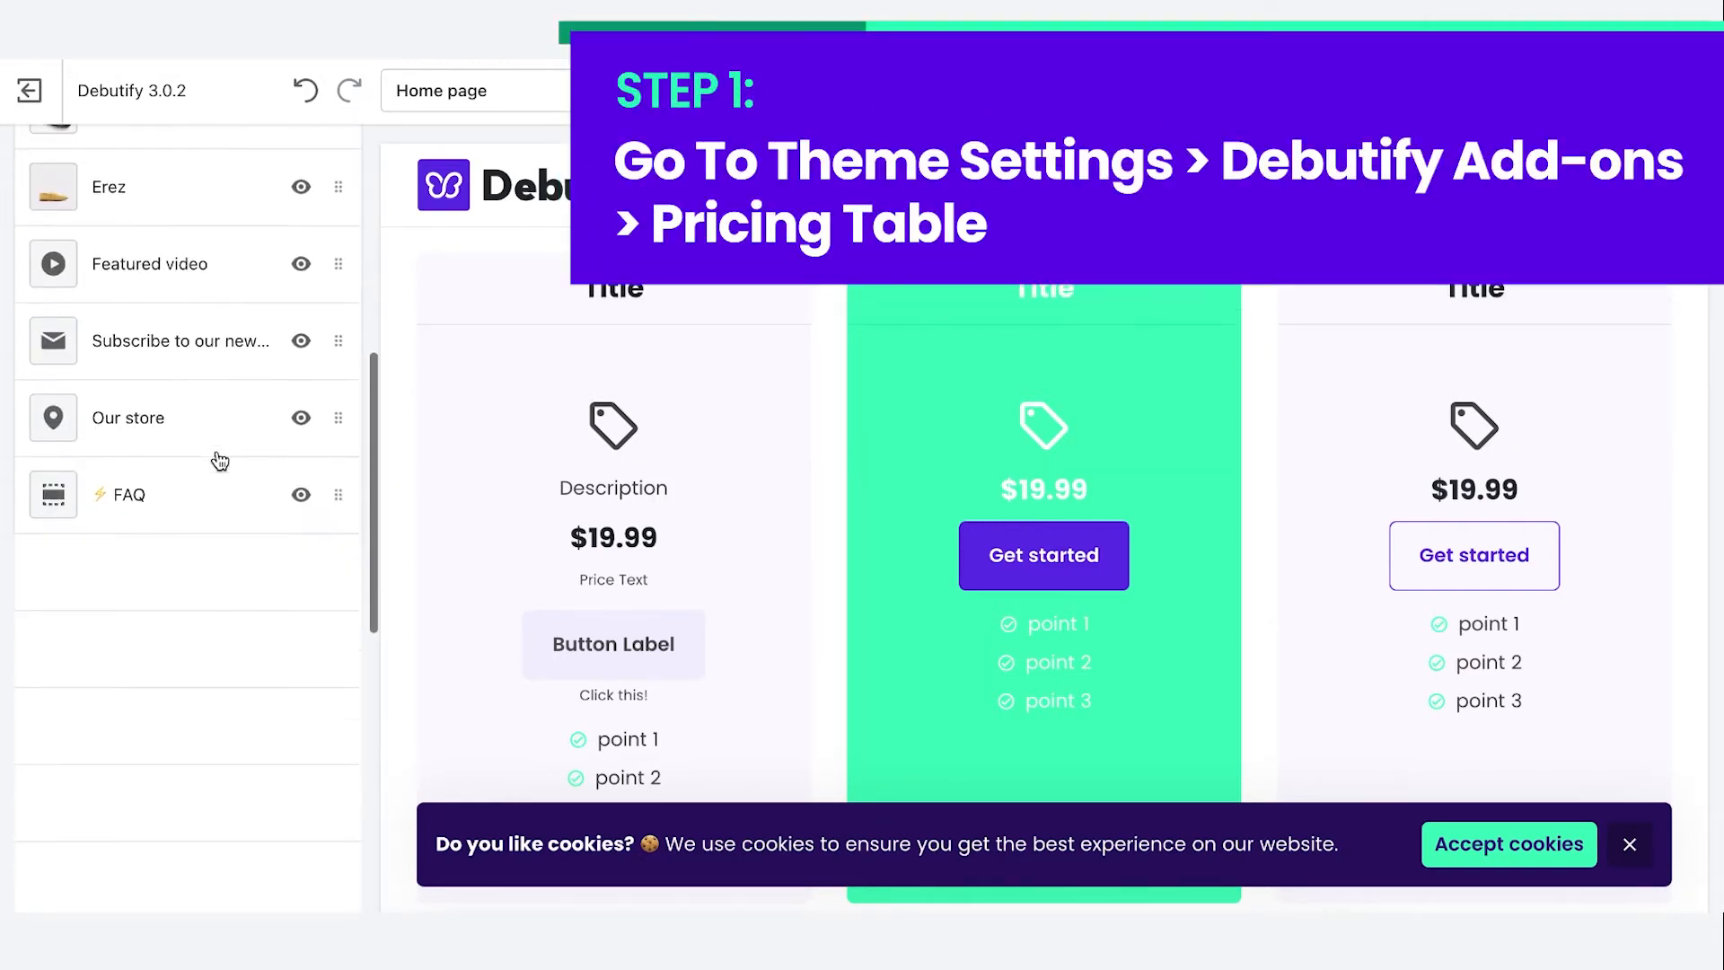
- Enable the Pricing table add-on under Theme settings > Debutify Add-ons
scroll("down", 3)
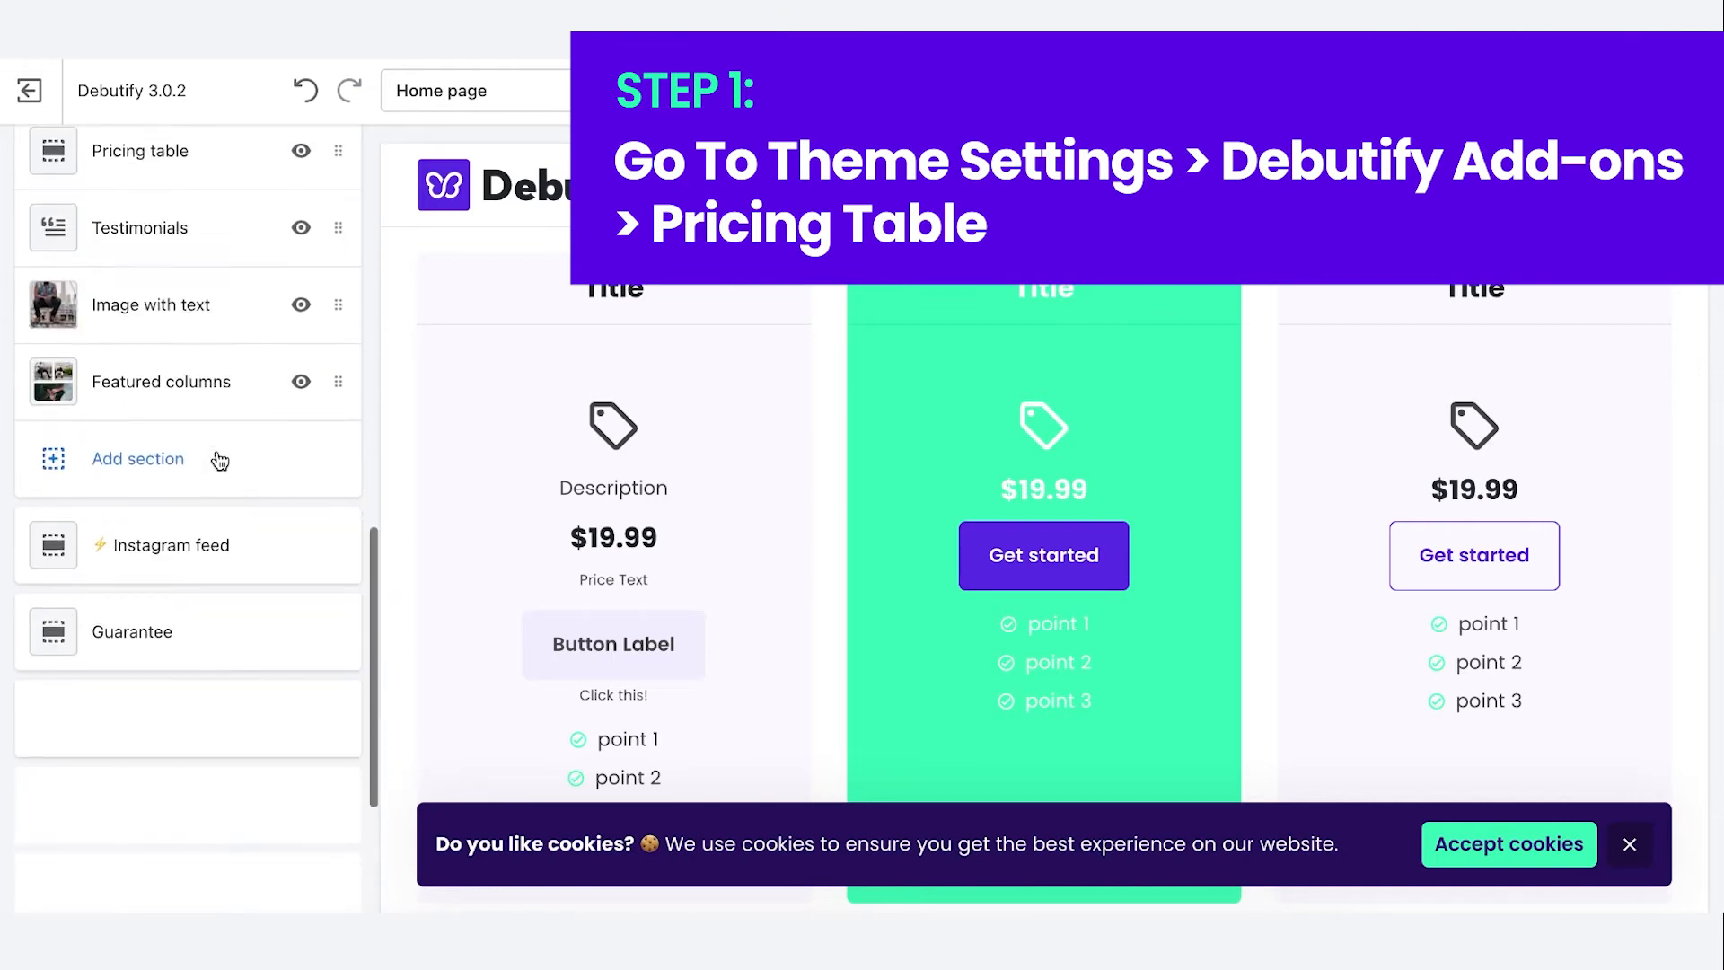
scroll("down", 3)
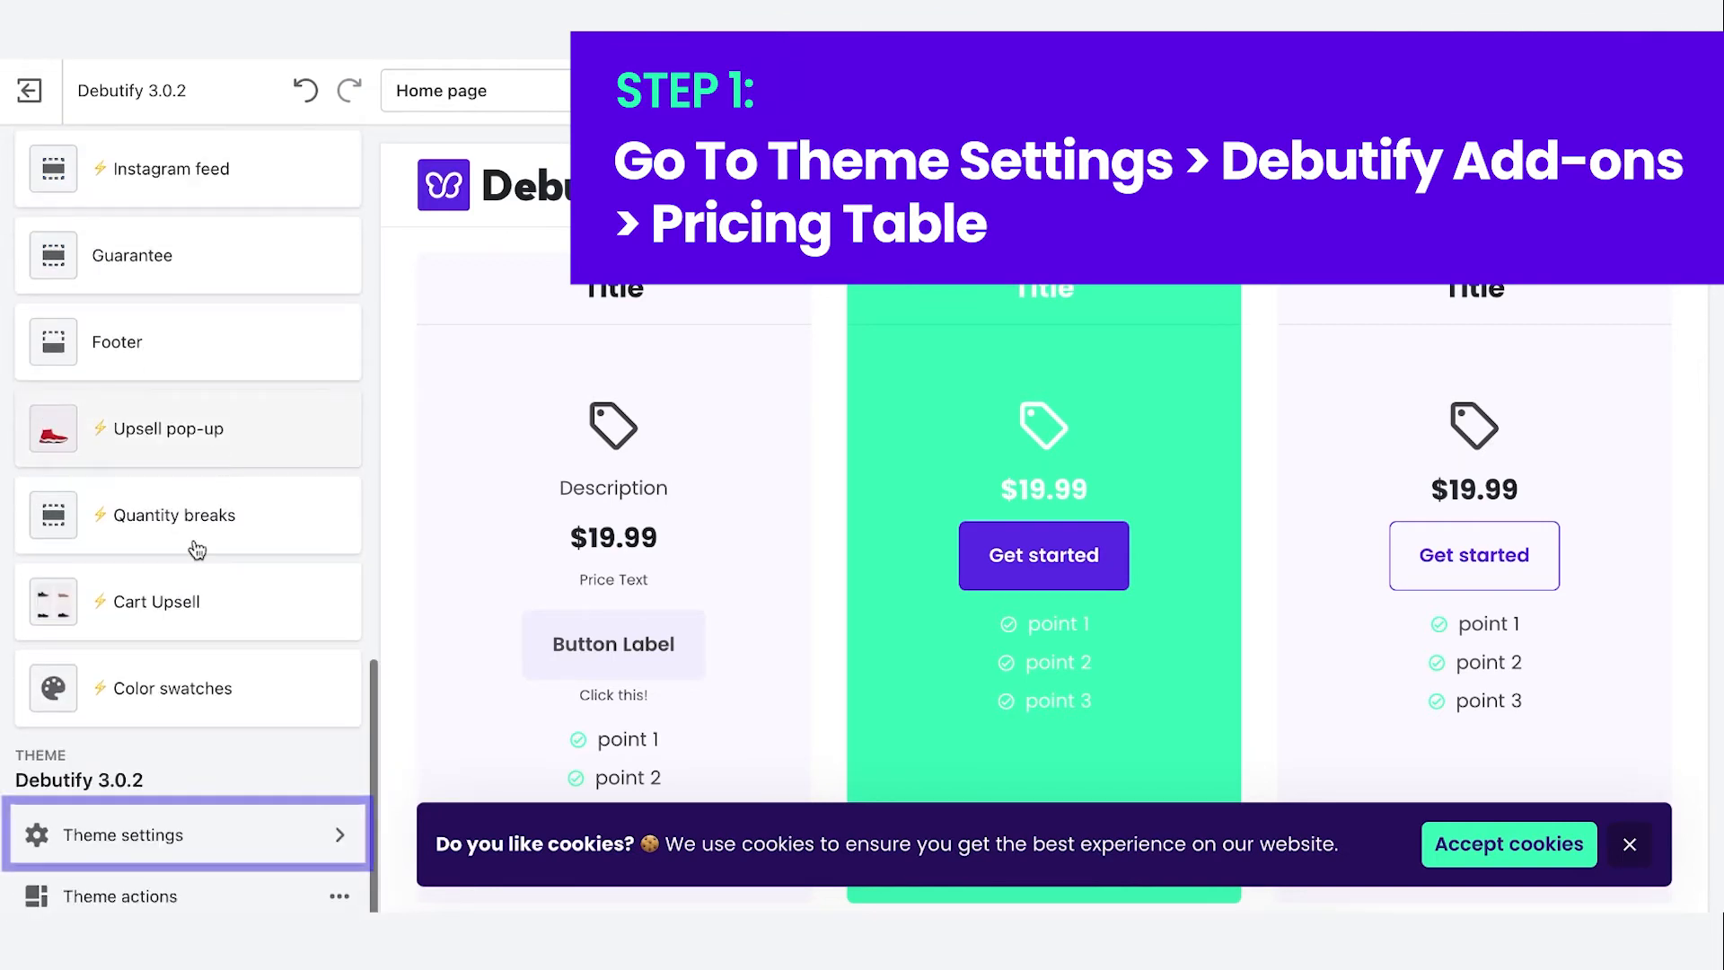
left_click(128, 833)
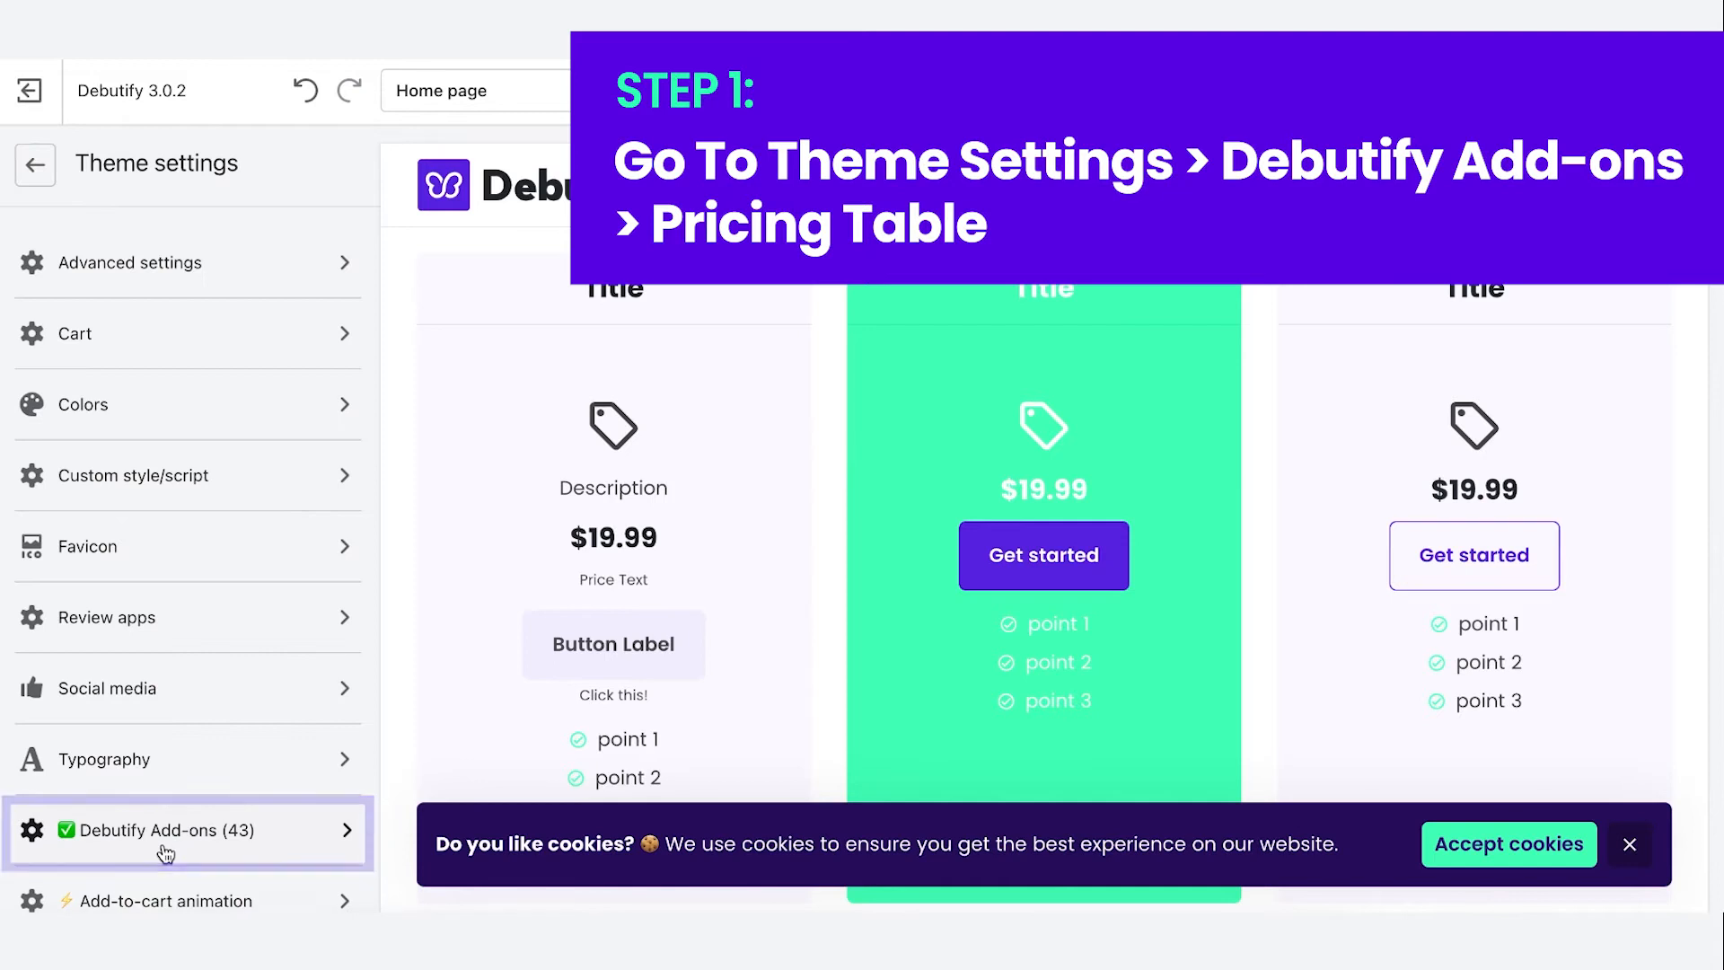
left_click(160, 829)
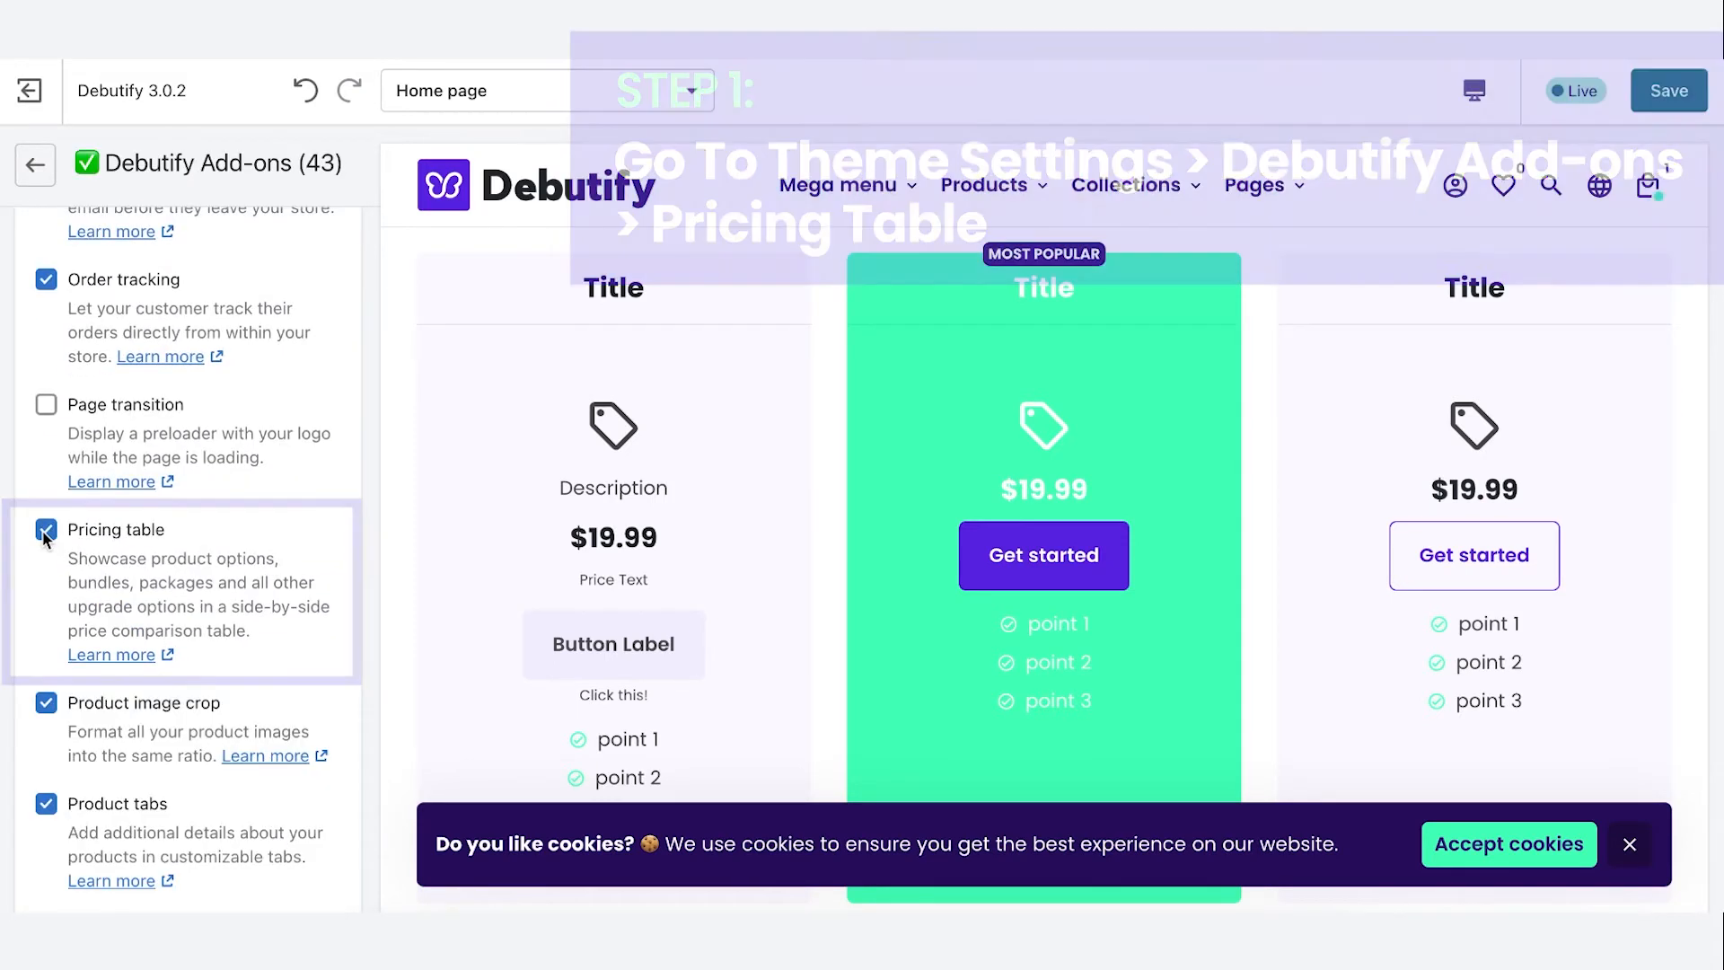
left_click(36, 163)
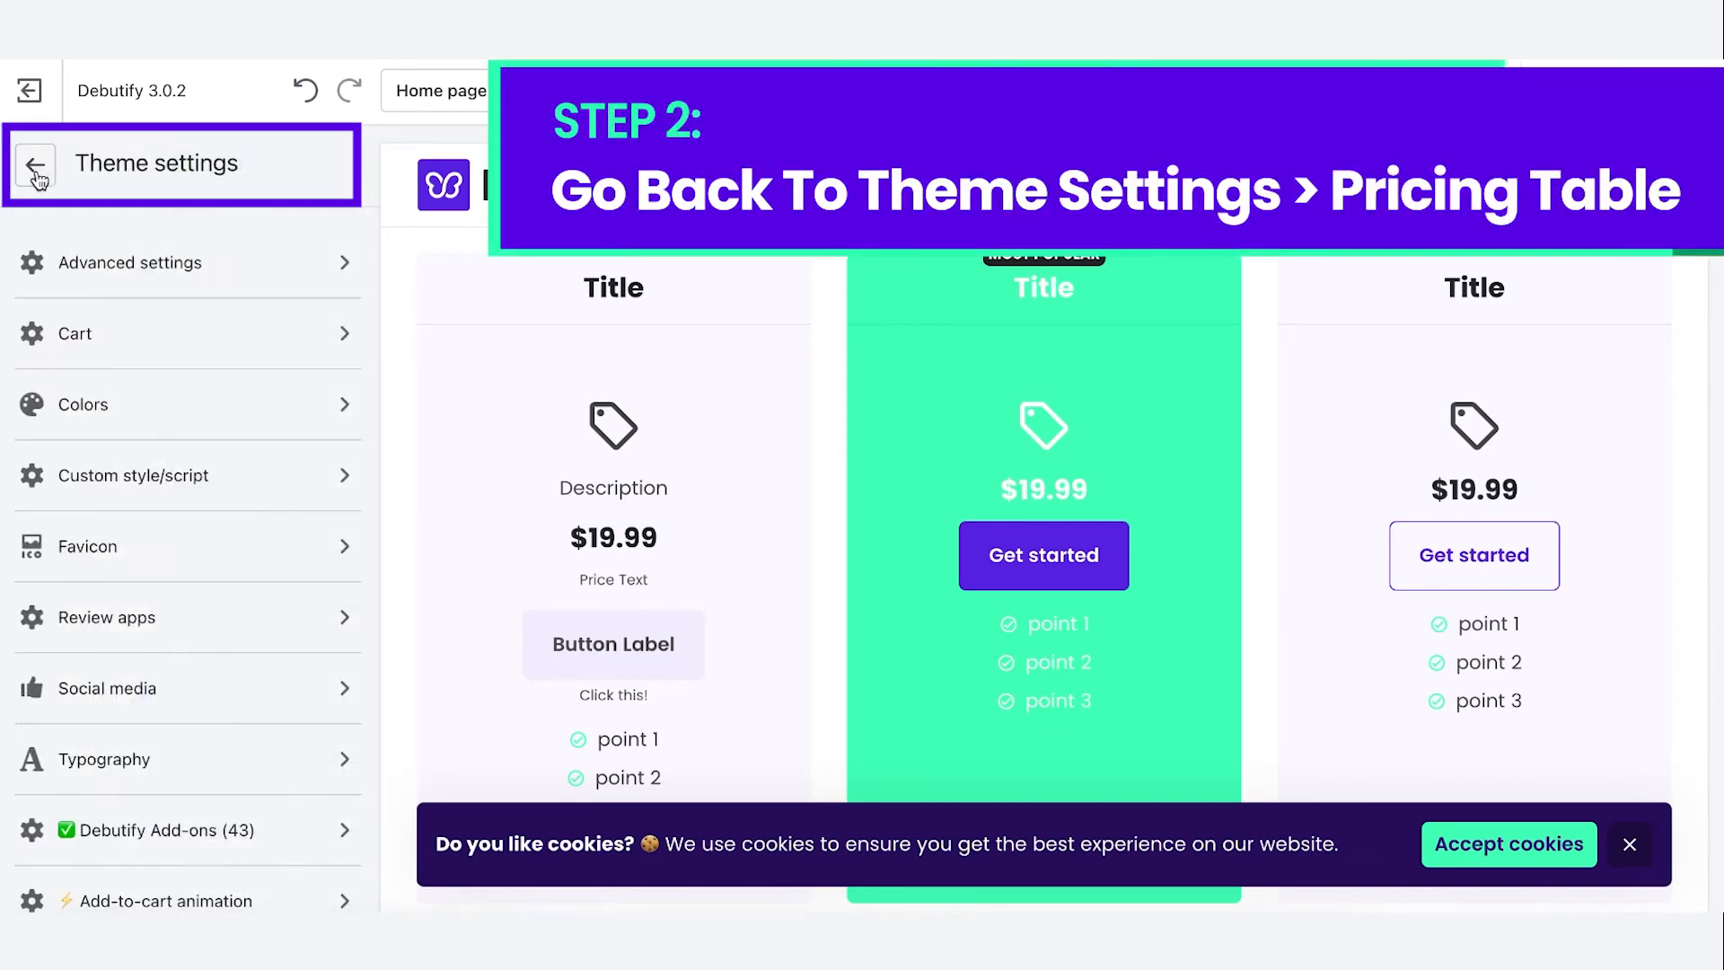
- Open the home page's Pricing table section from the sections list
left_click(34, 163)
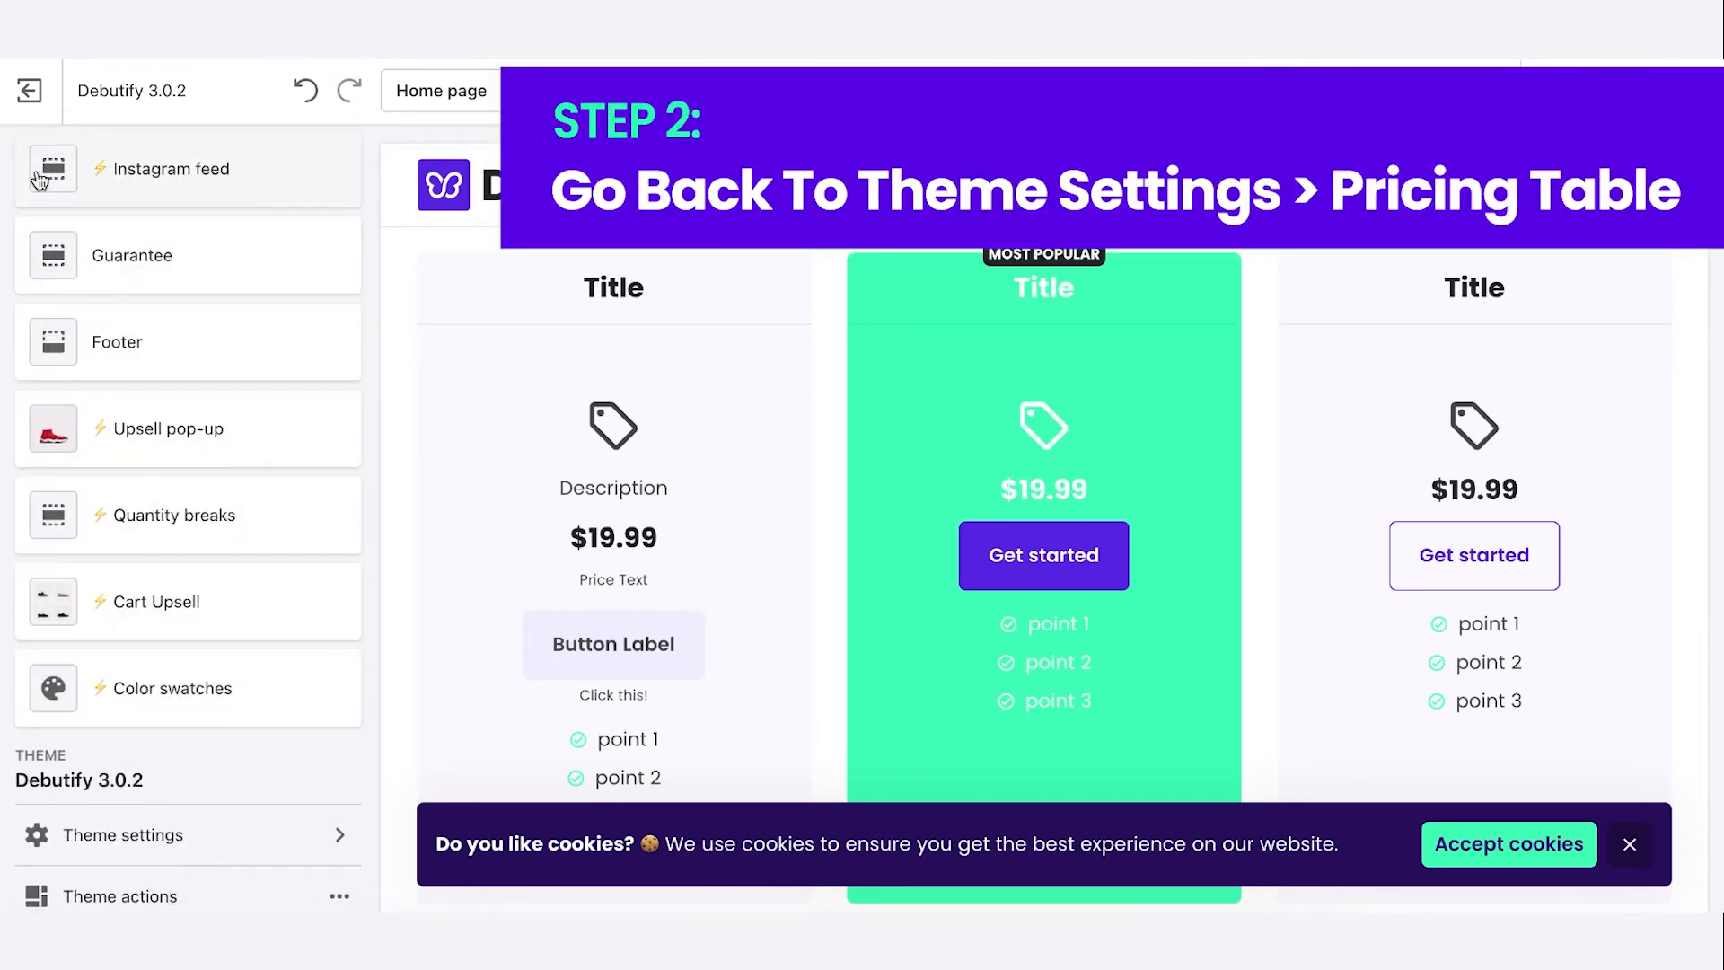
scroll("down", 3)
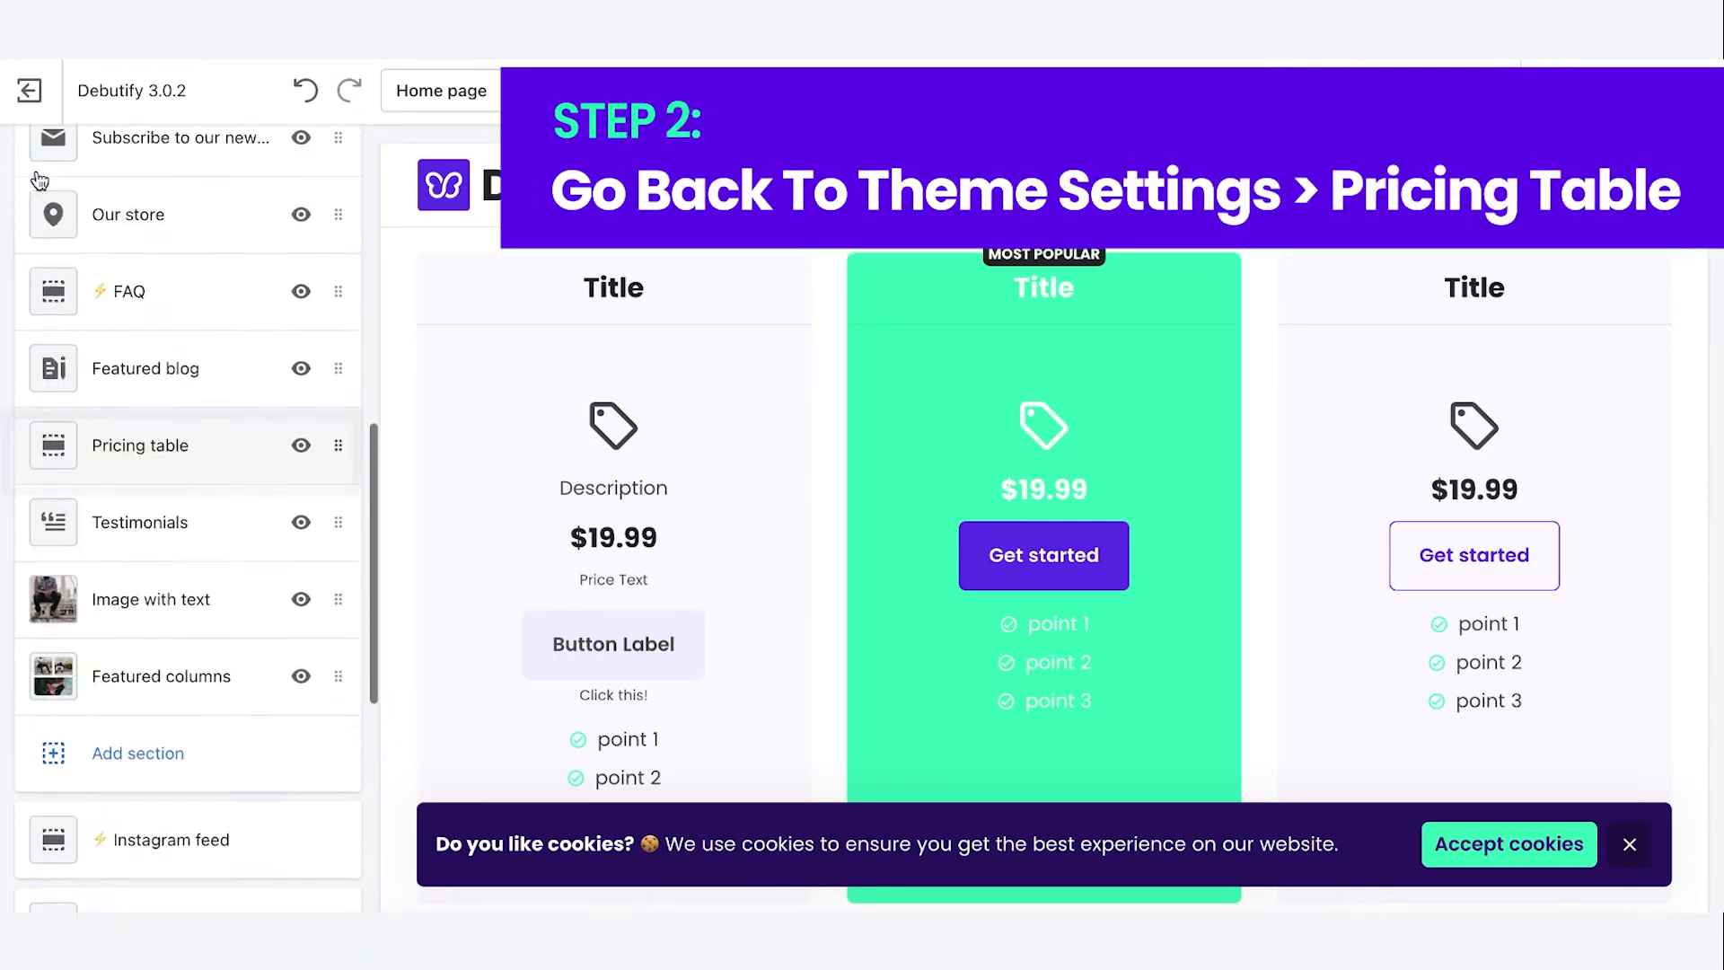
left_click(140, 446)
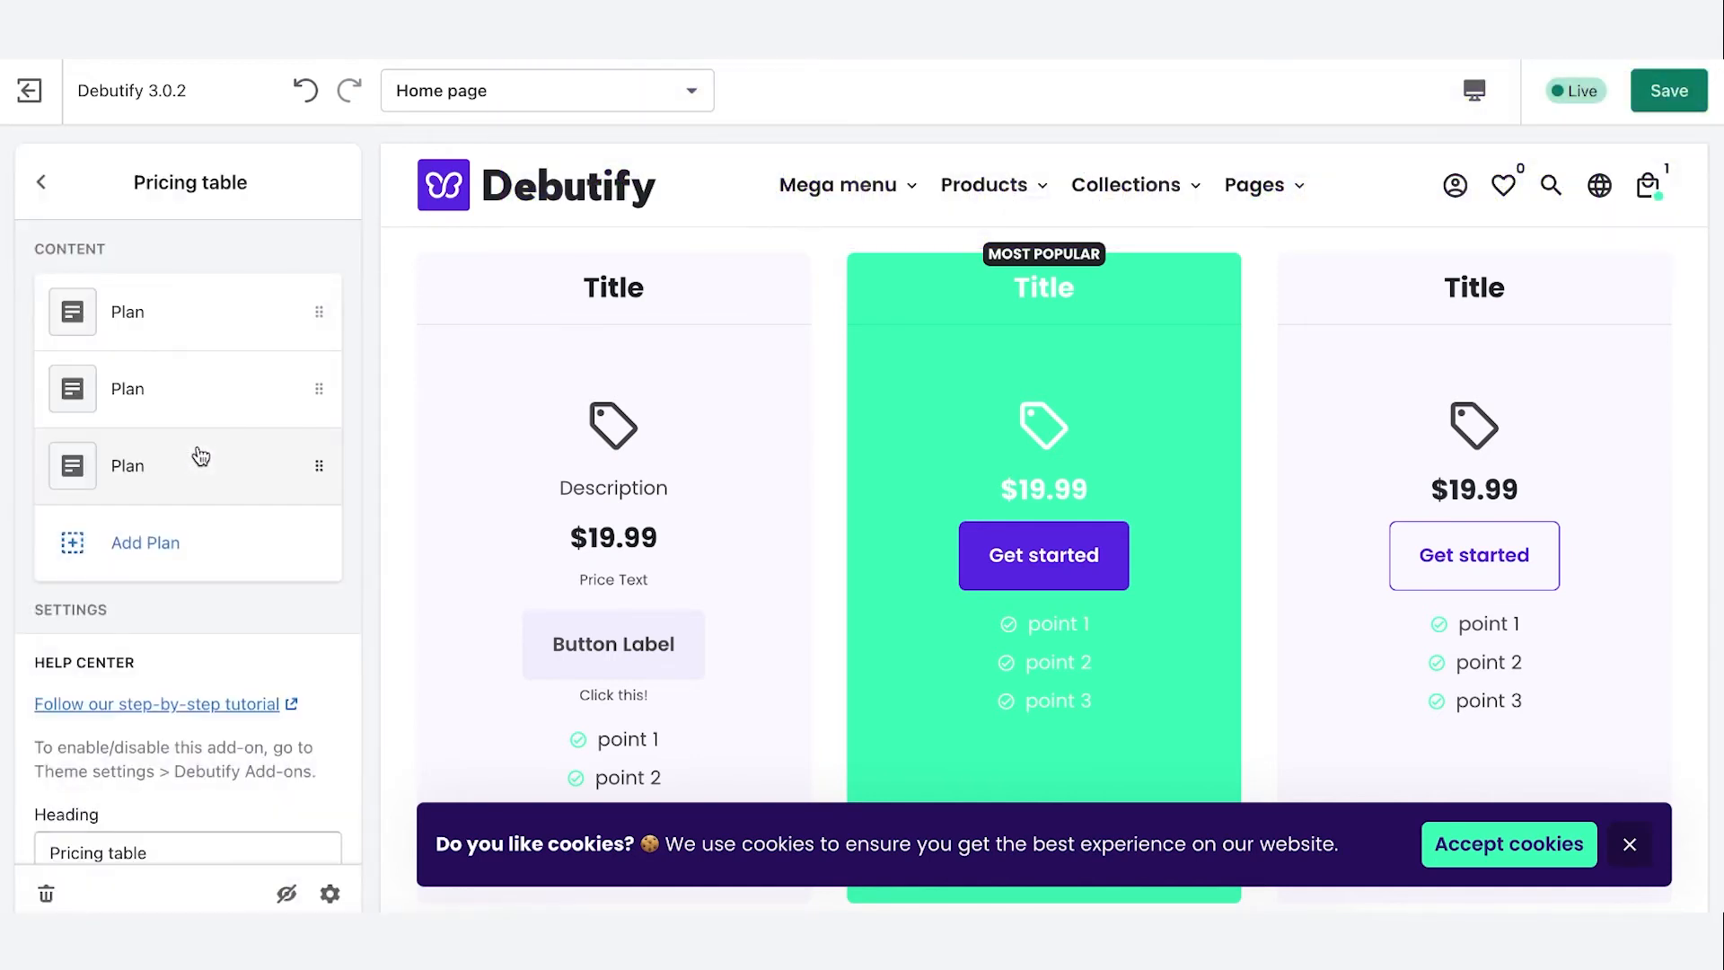
mouse_move(205, 393)
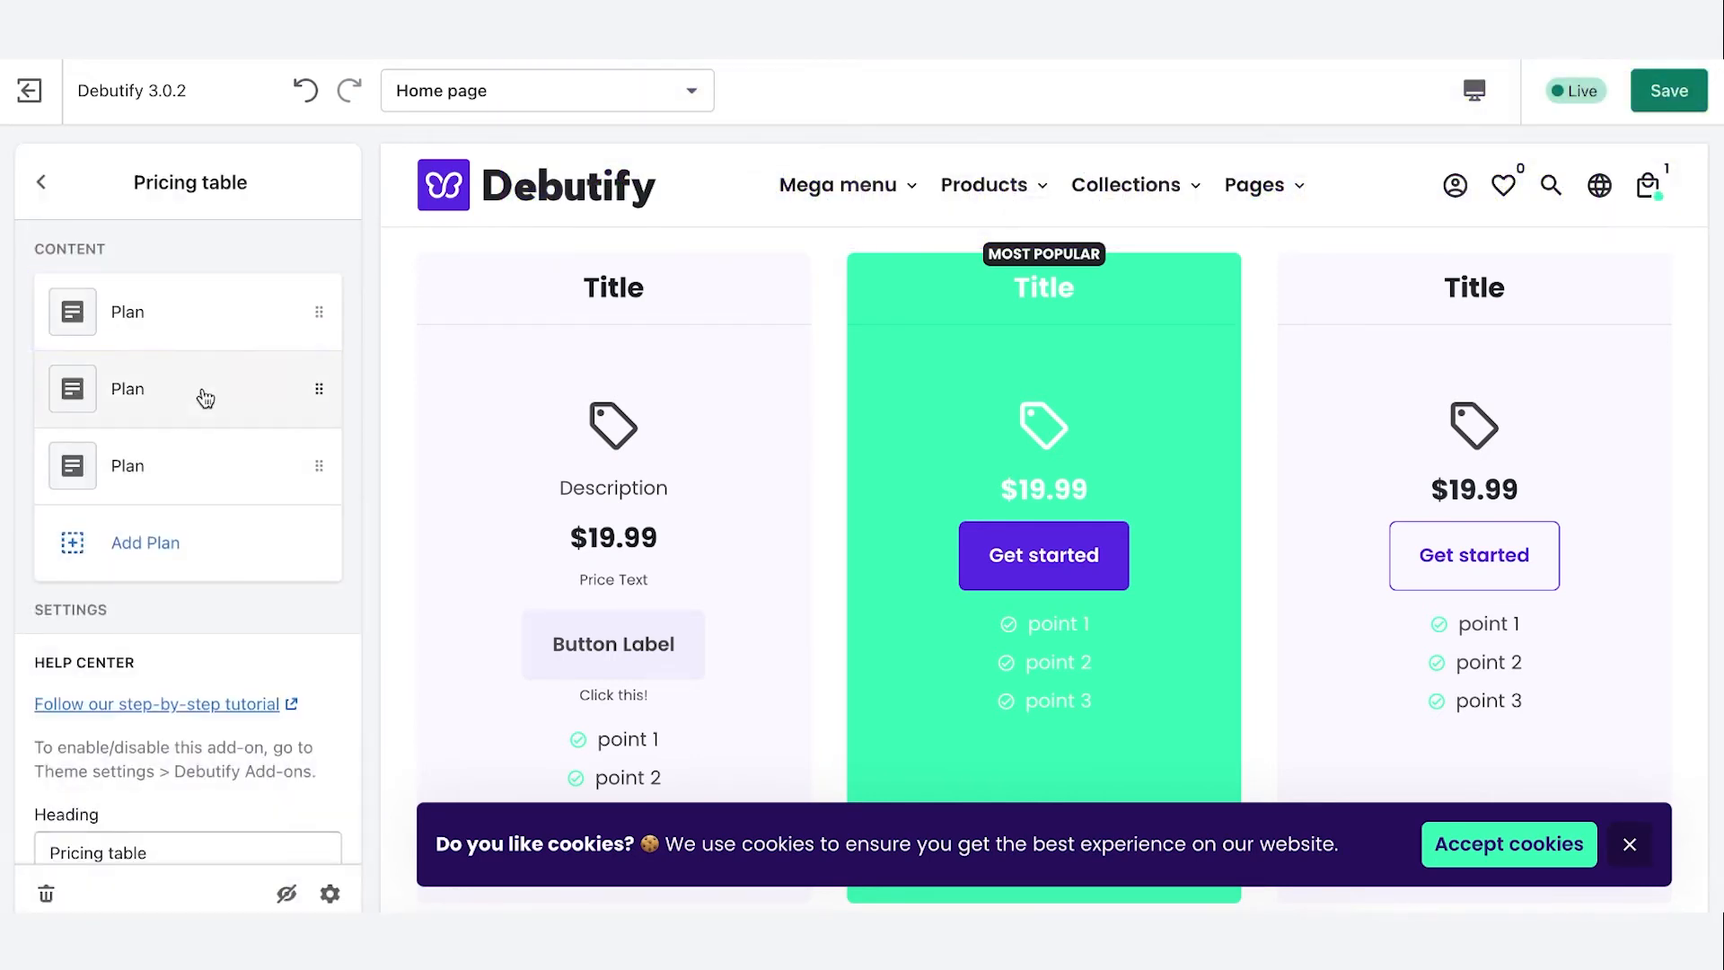
mouse_move(170, 304)
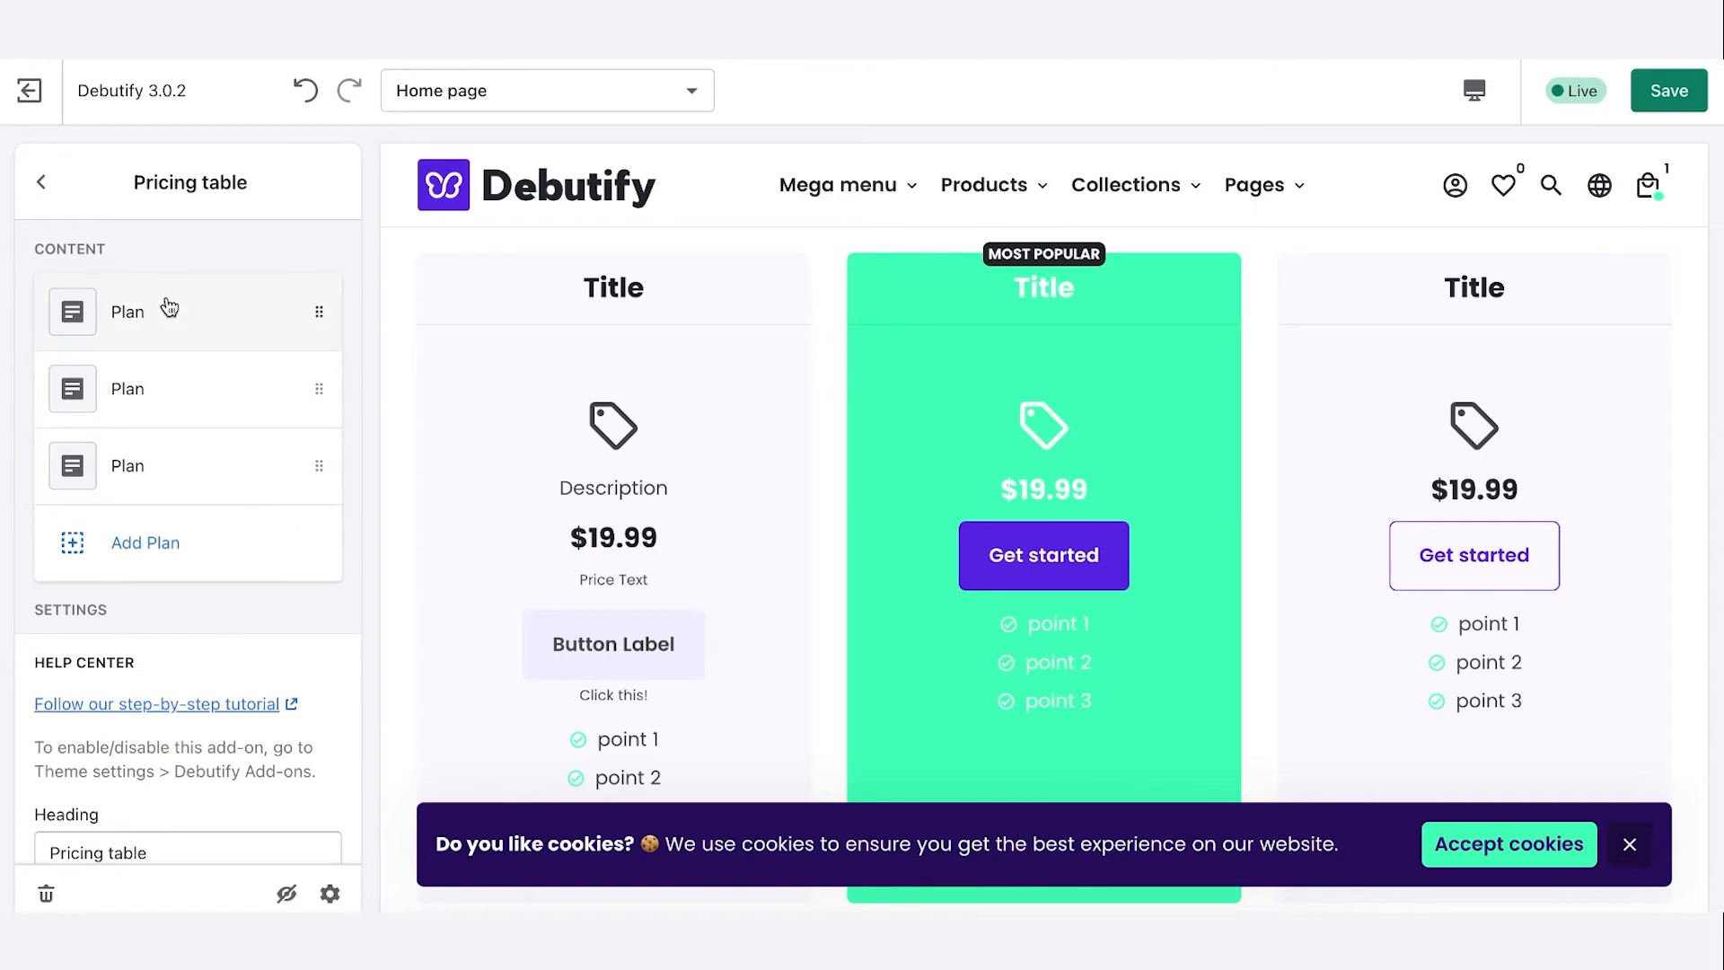
- Turn off full background for the first plan and enter the BASIC badge
left_click(126, 312)
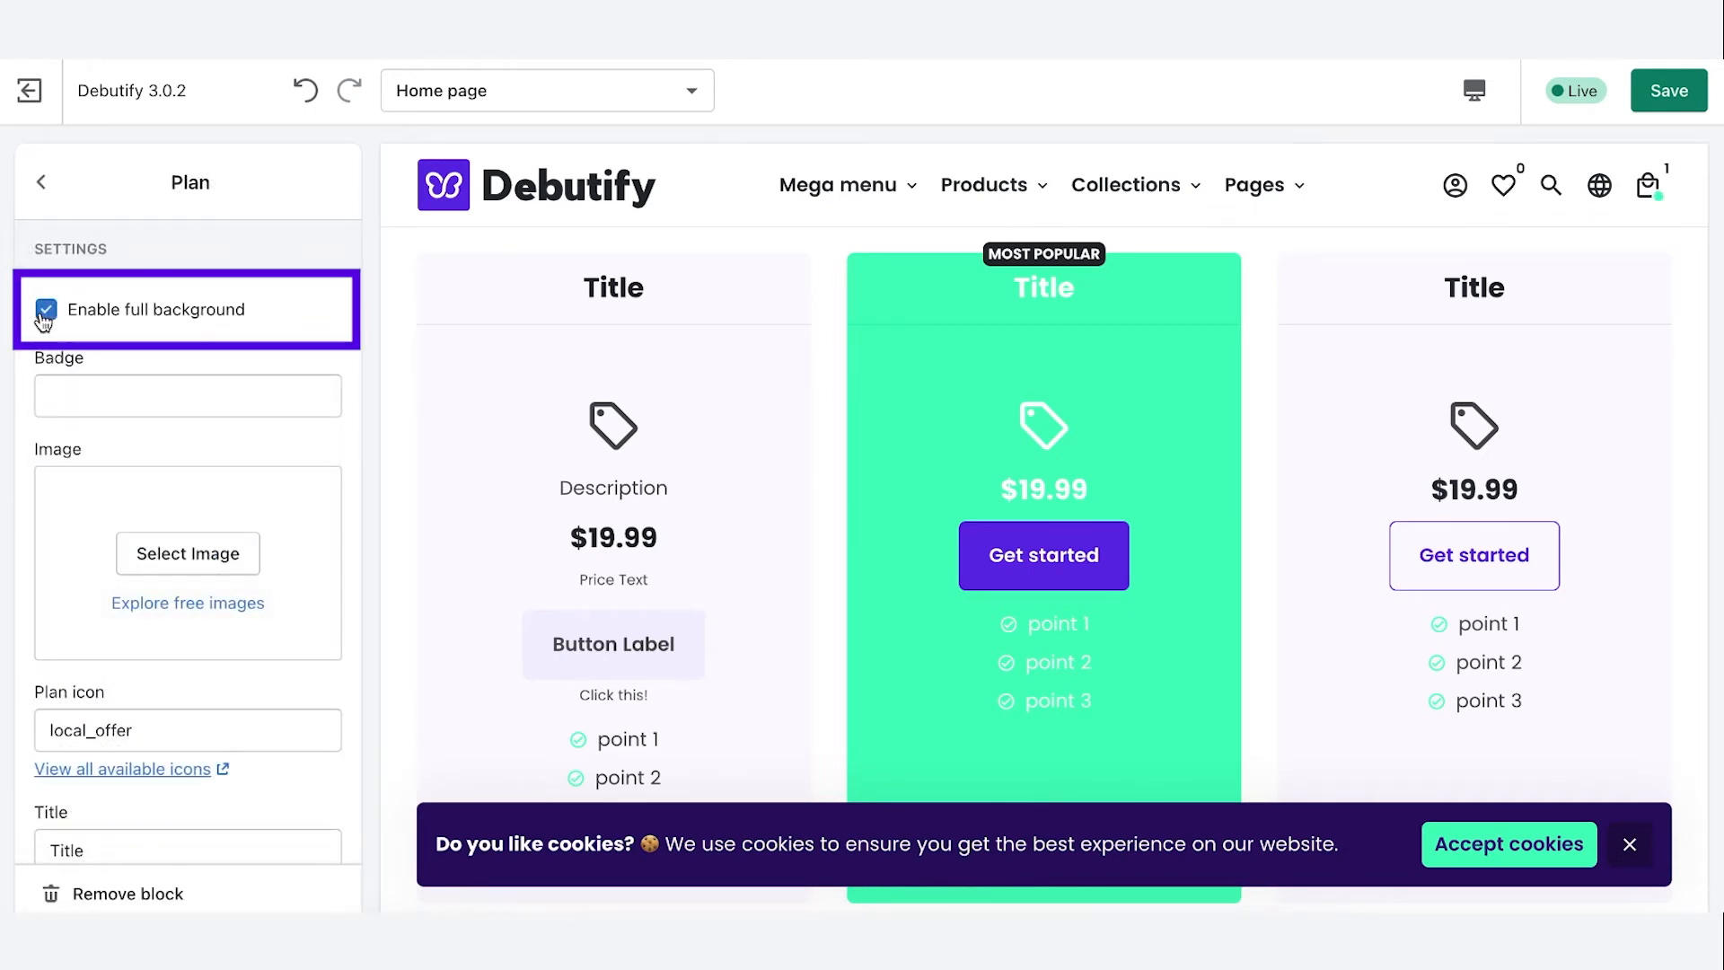
left_click(46, 309)
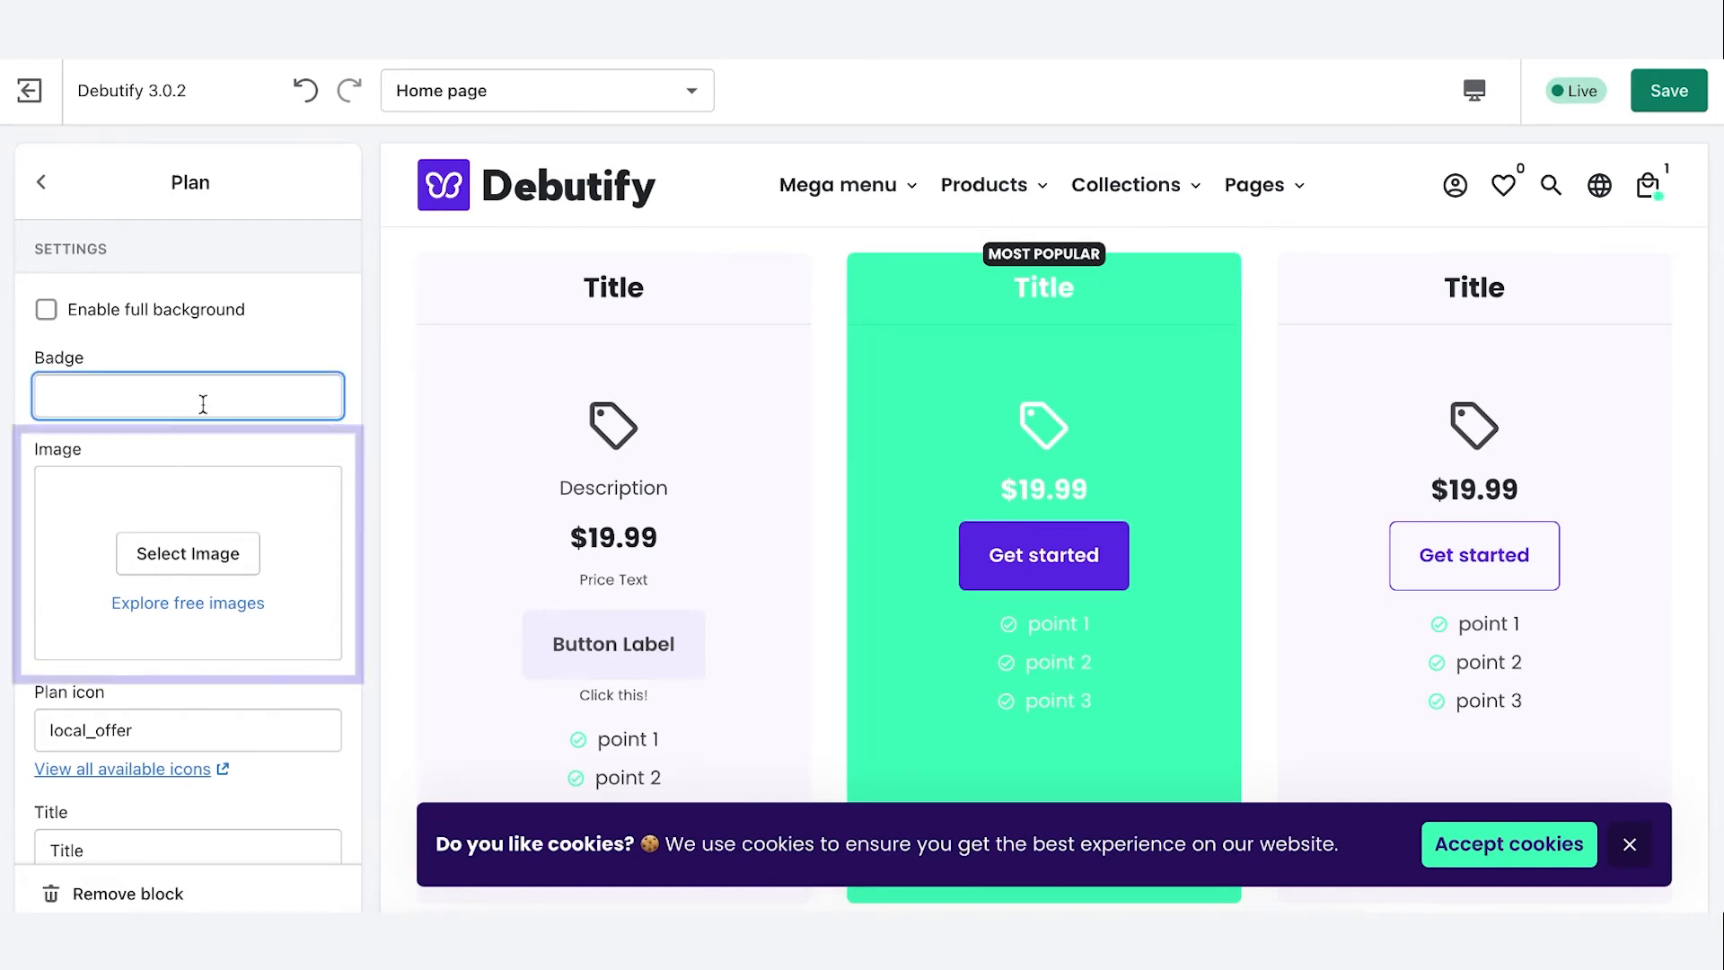
left_click(187, 553)
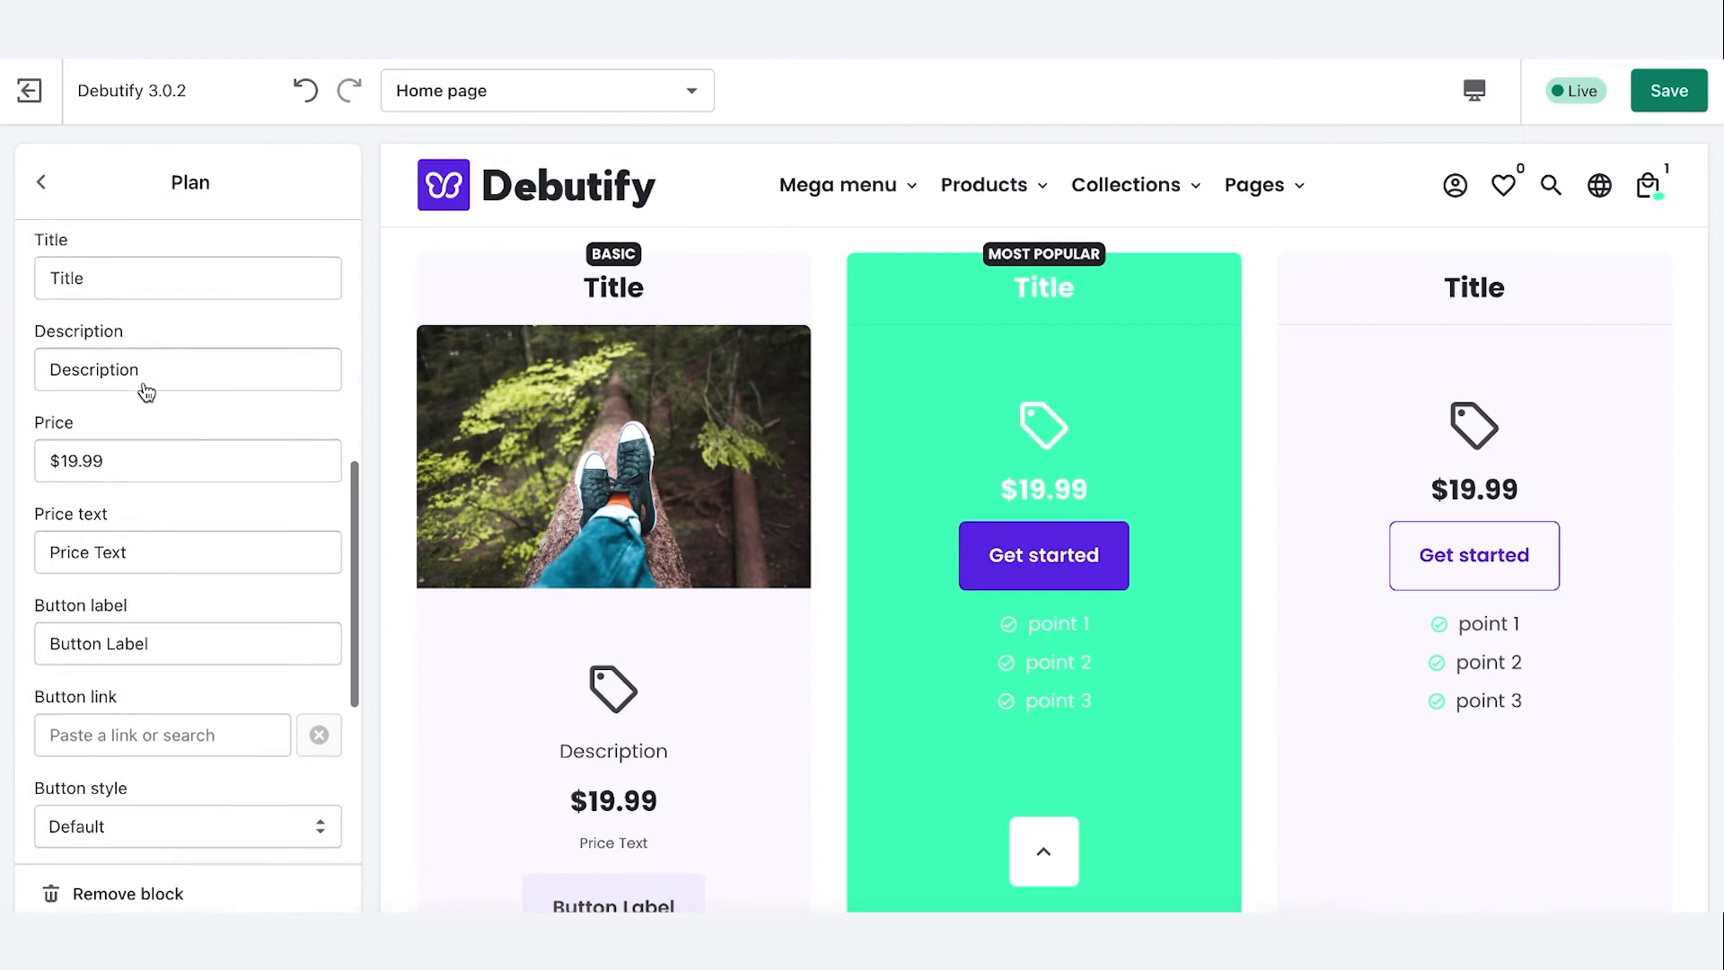
- Review the first plan's title, price, button label and details fields
left_click(187, 317)
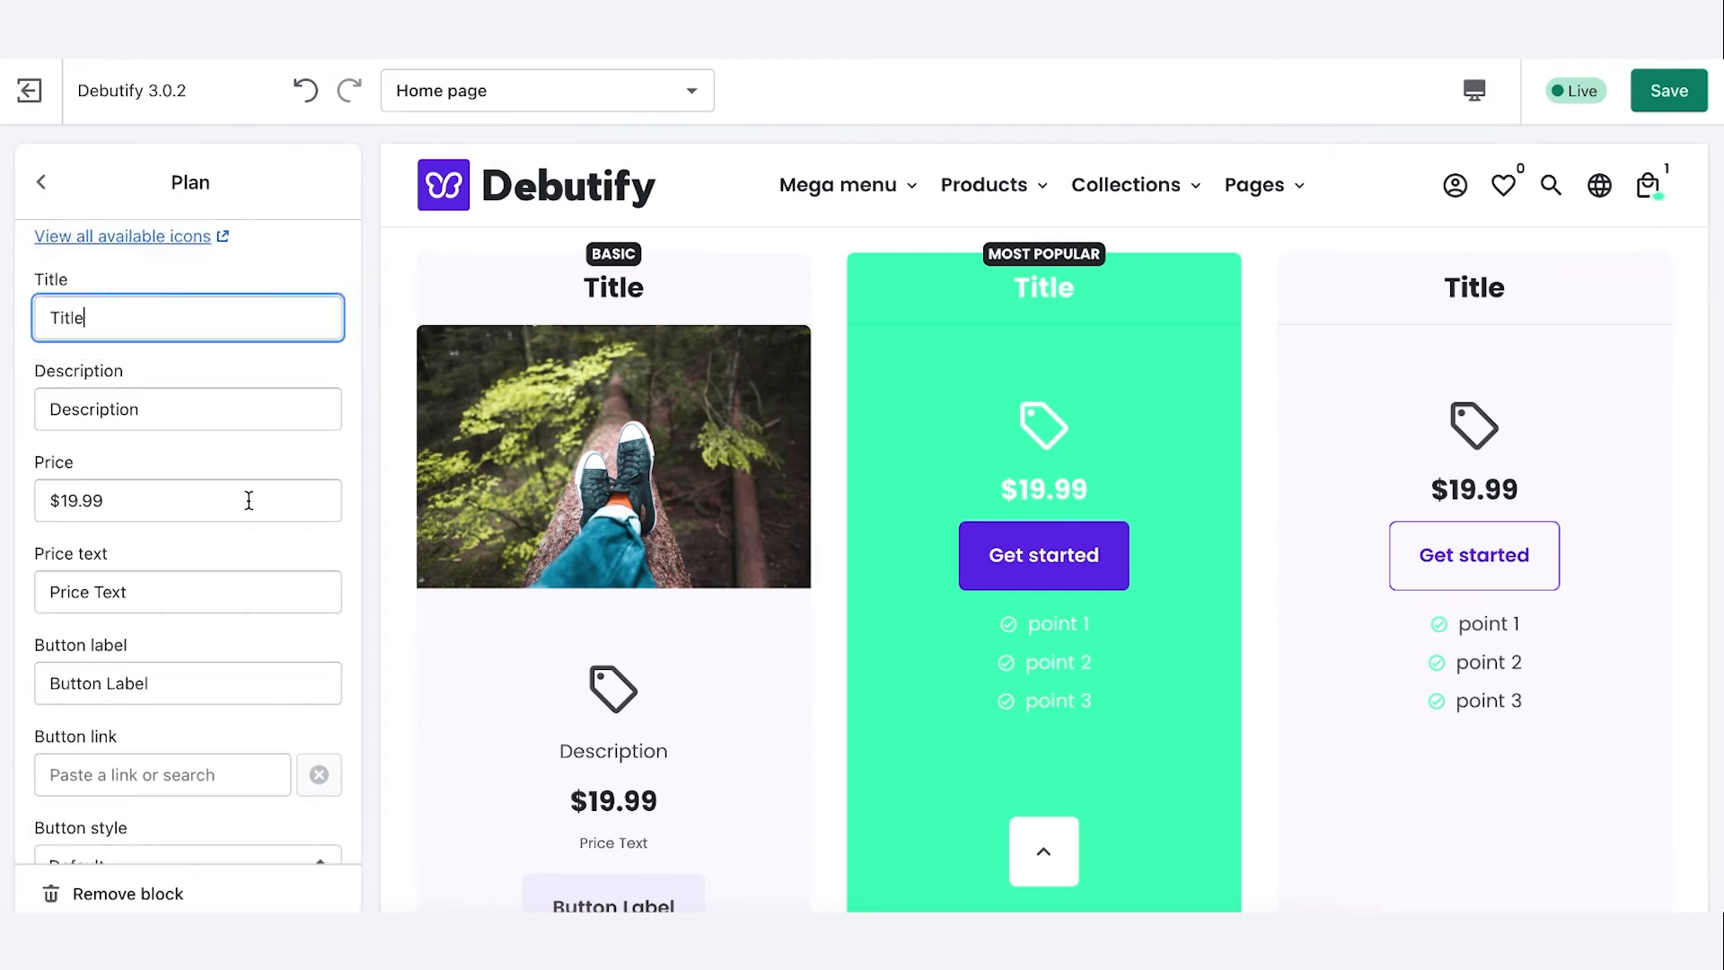
left_click(186, 500)
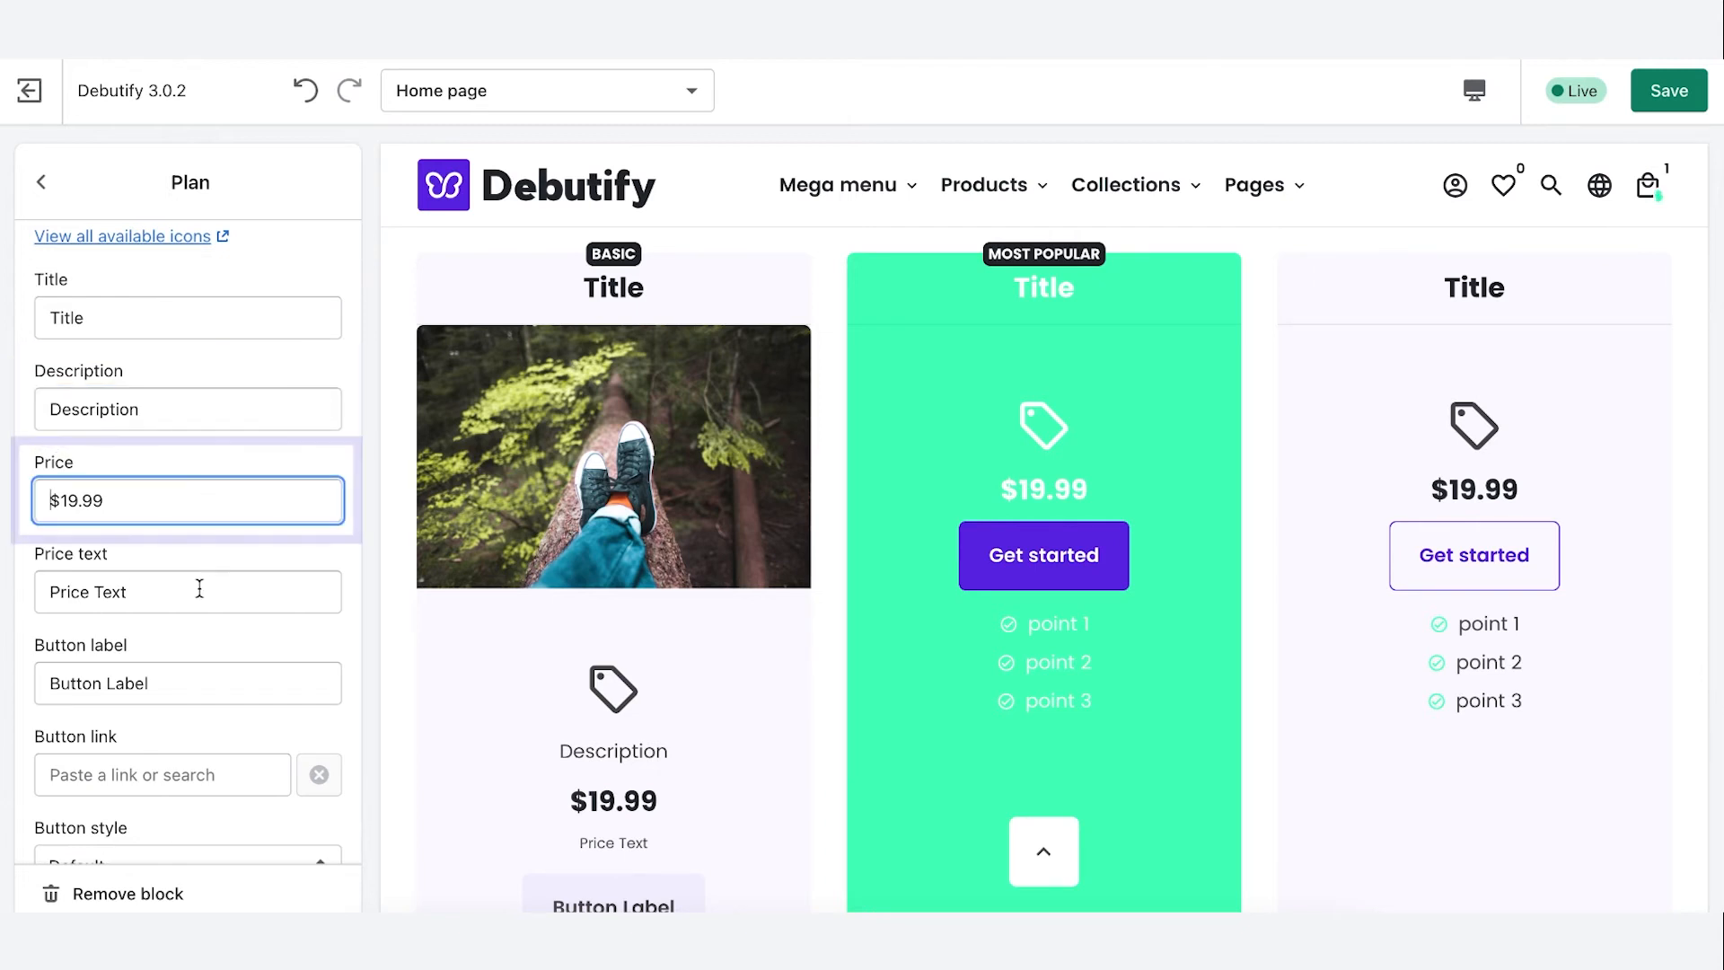
left_click(187, 683)
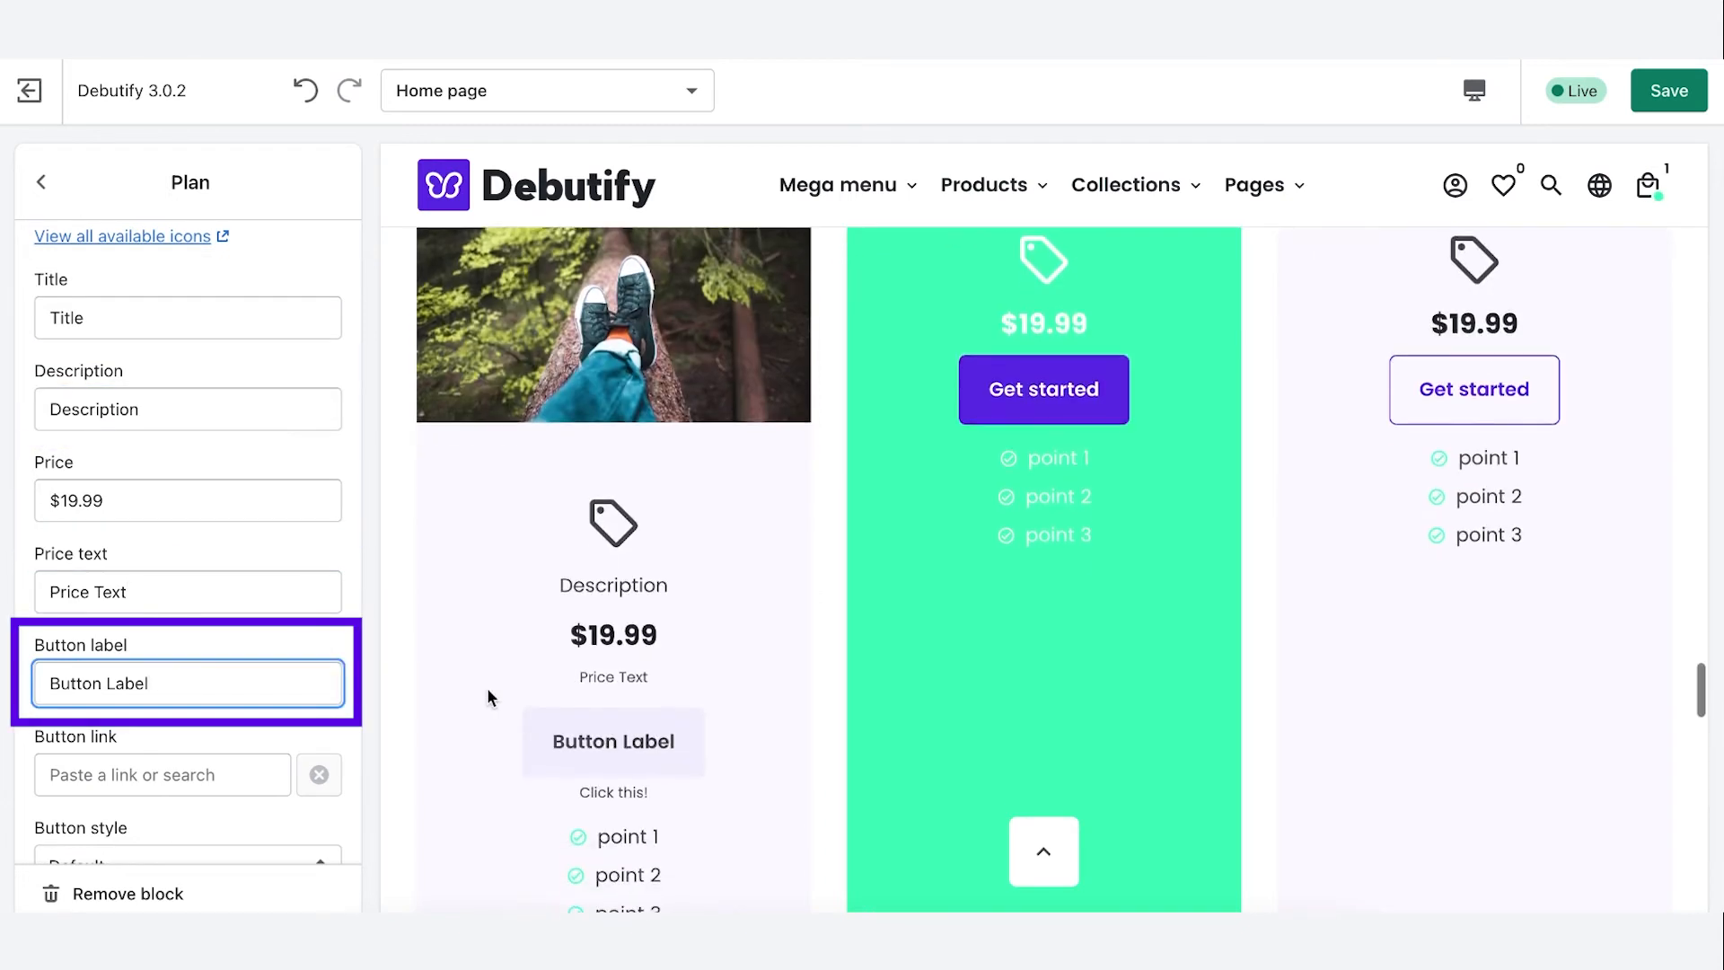
scroll("down", 3)
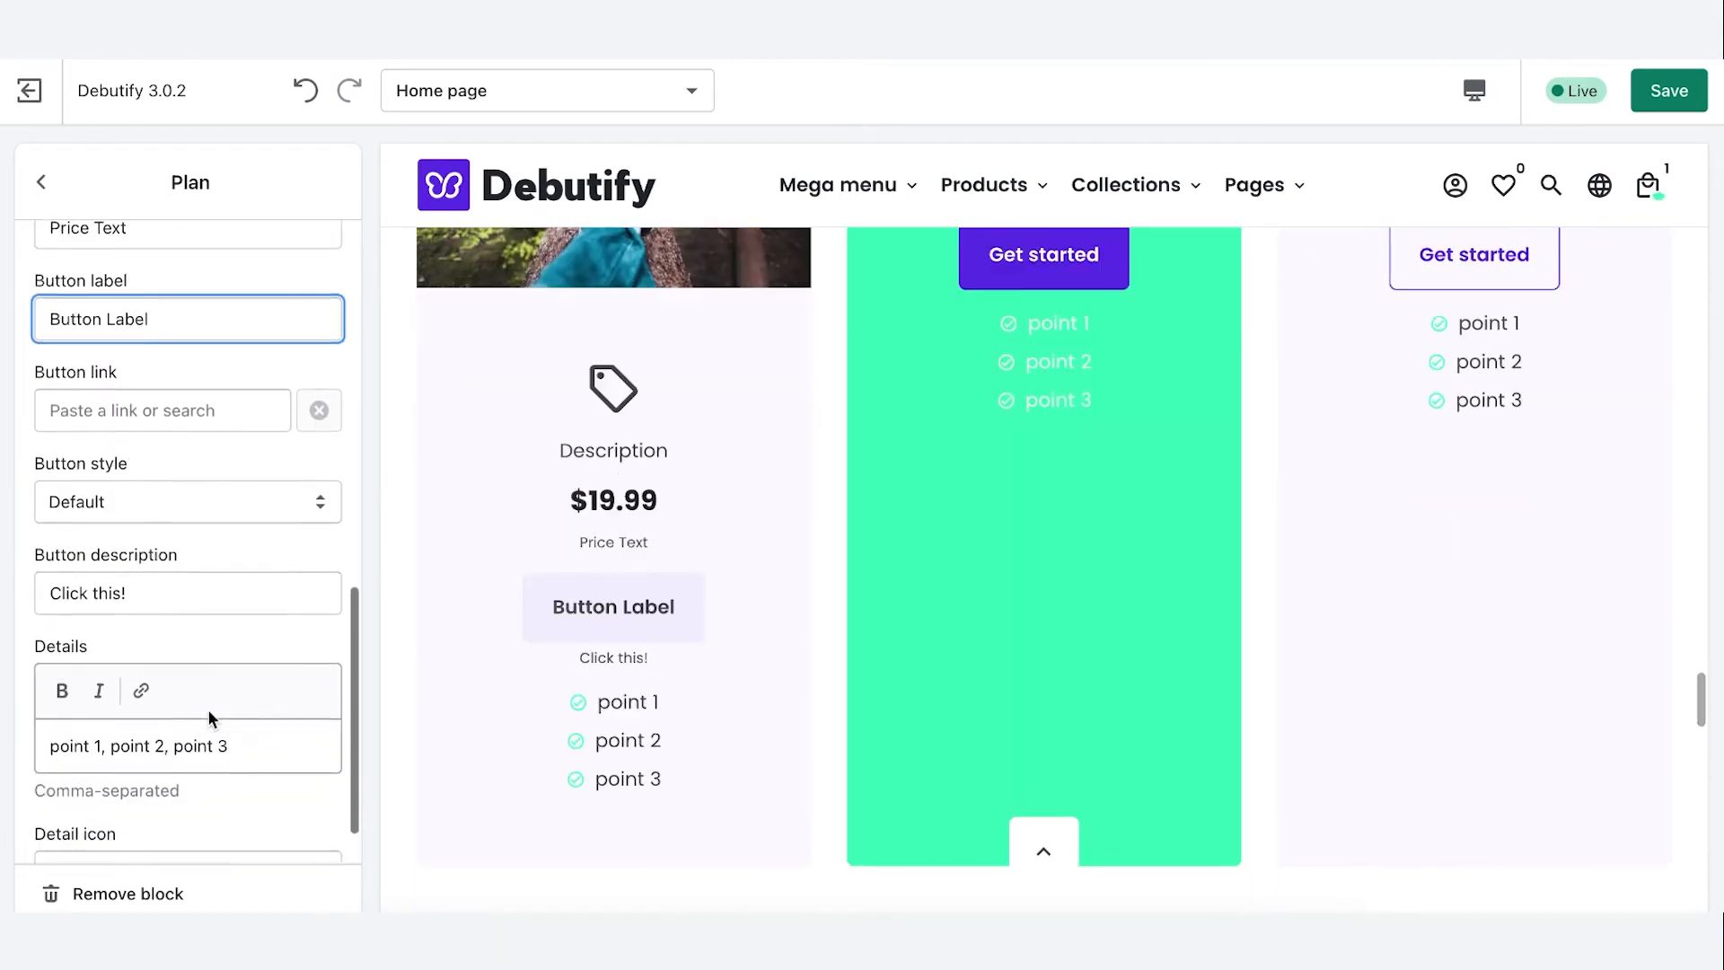
left_click(187, 745)
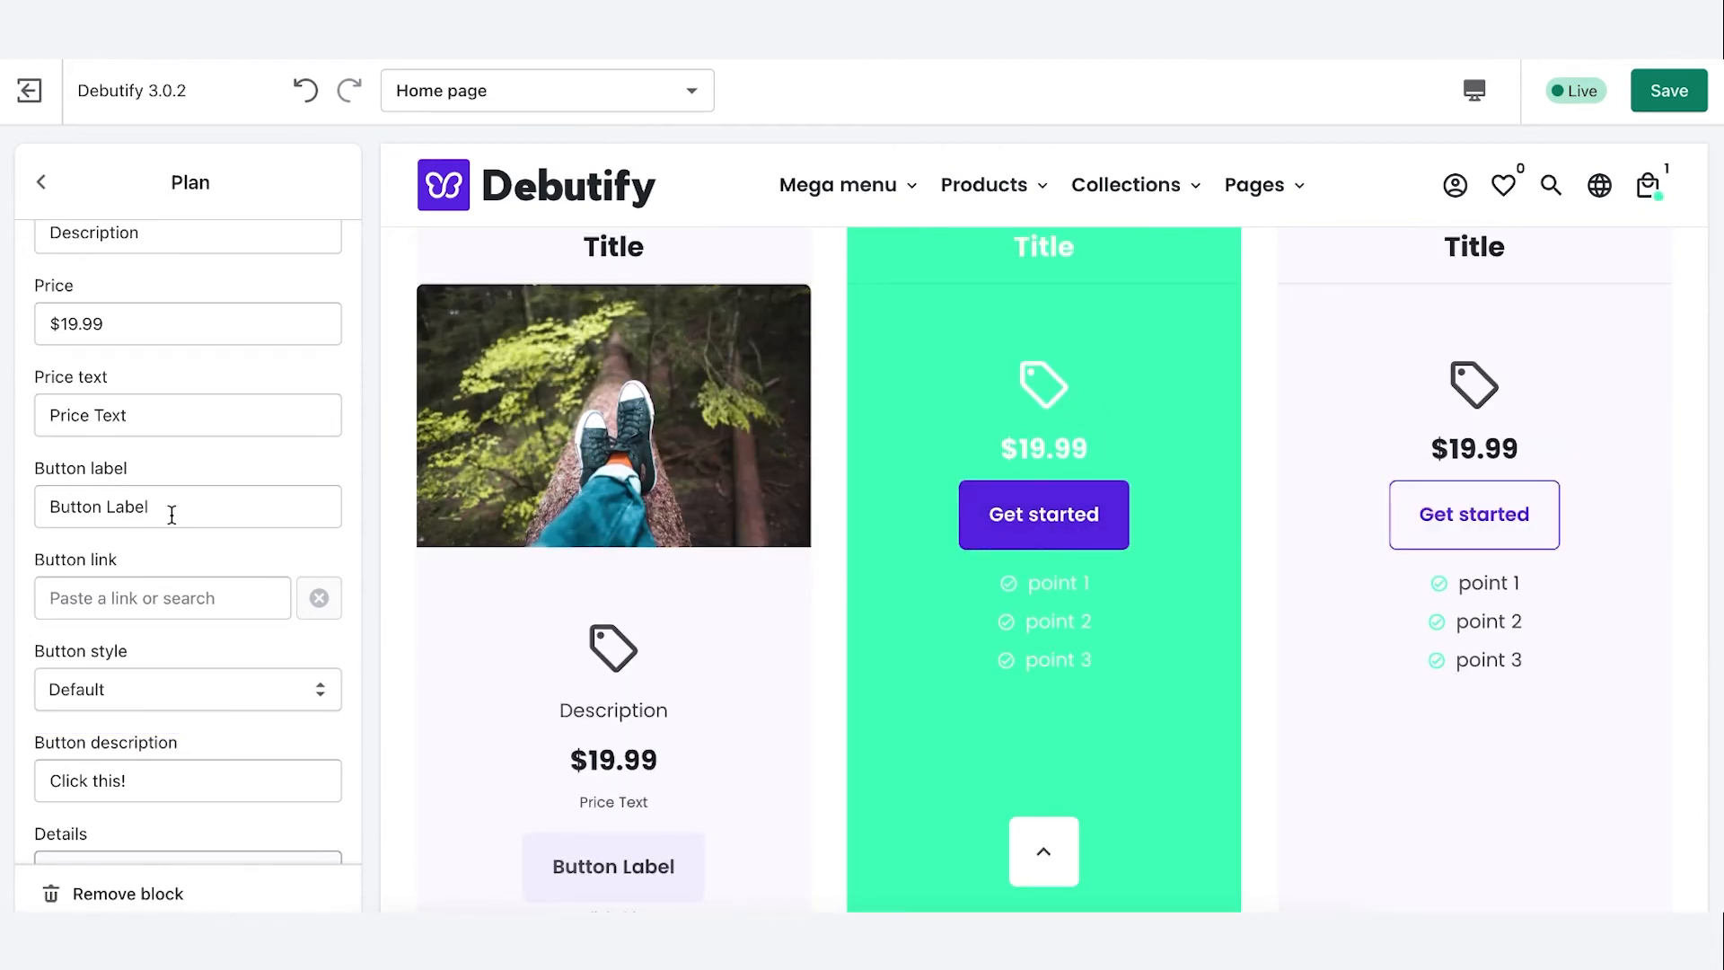
- Set the pricing table heading 'Our simple plans' and subheading 'Take your pick!'
left_click(39, 182)
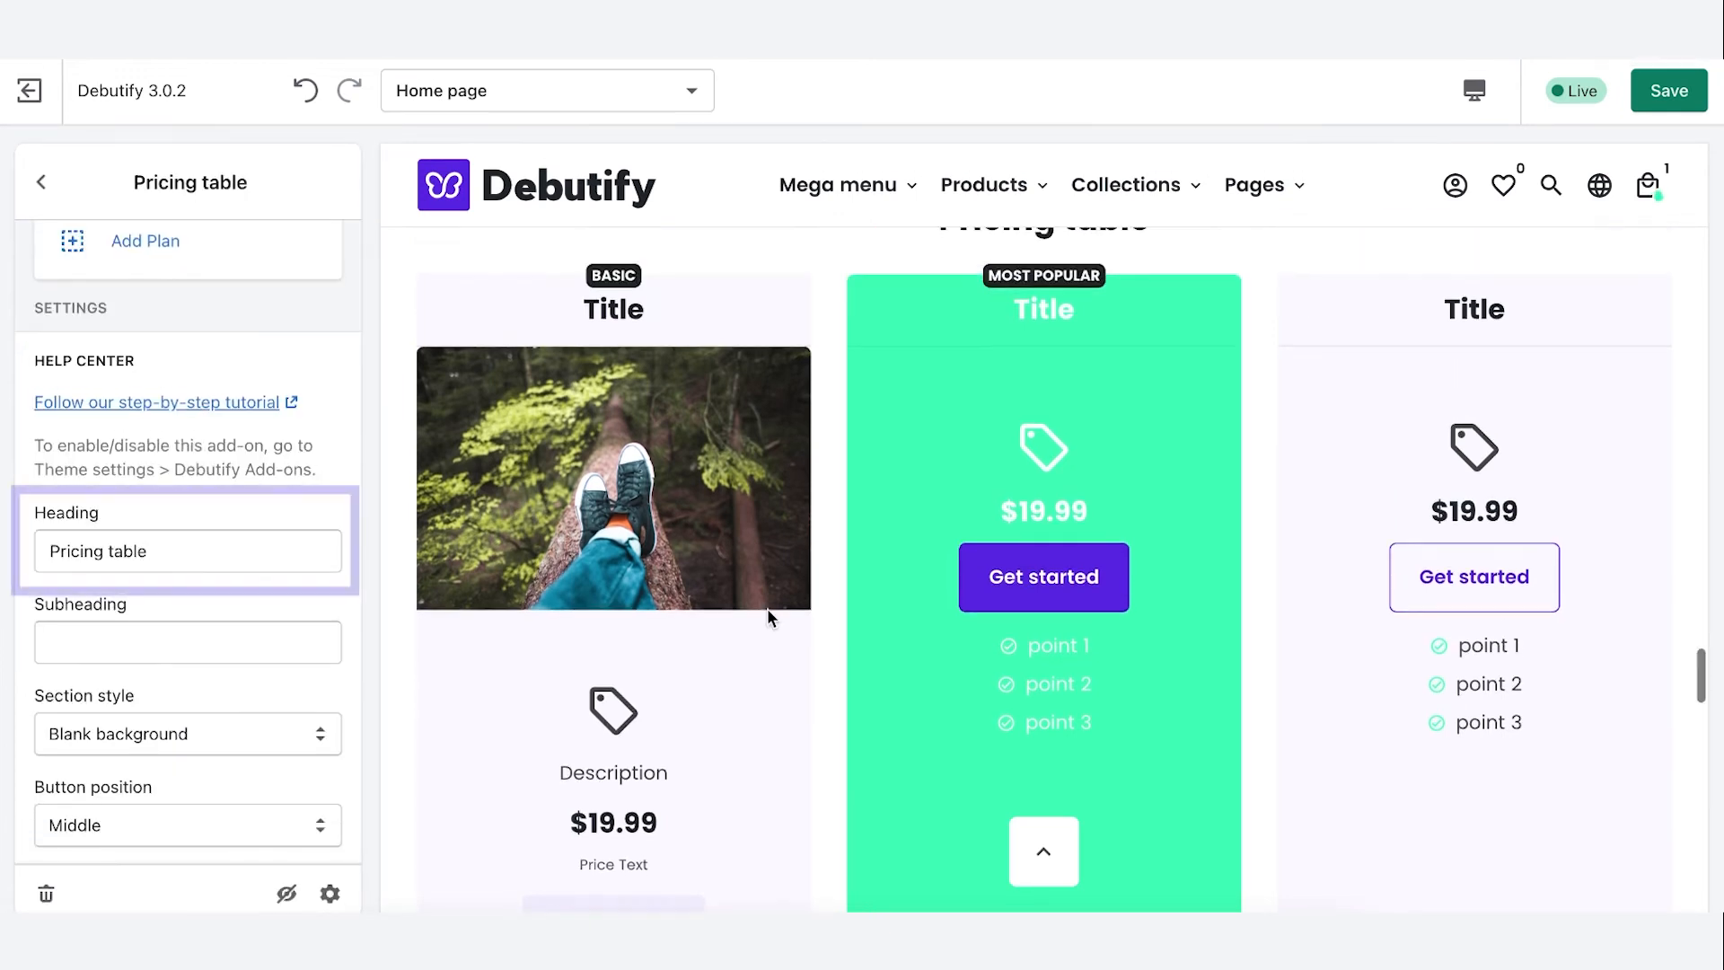
type("Our simple plans")
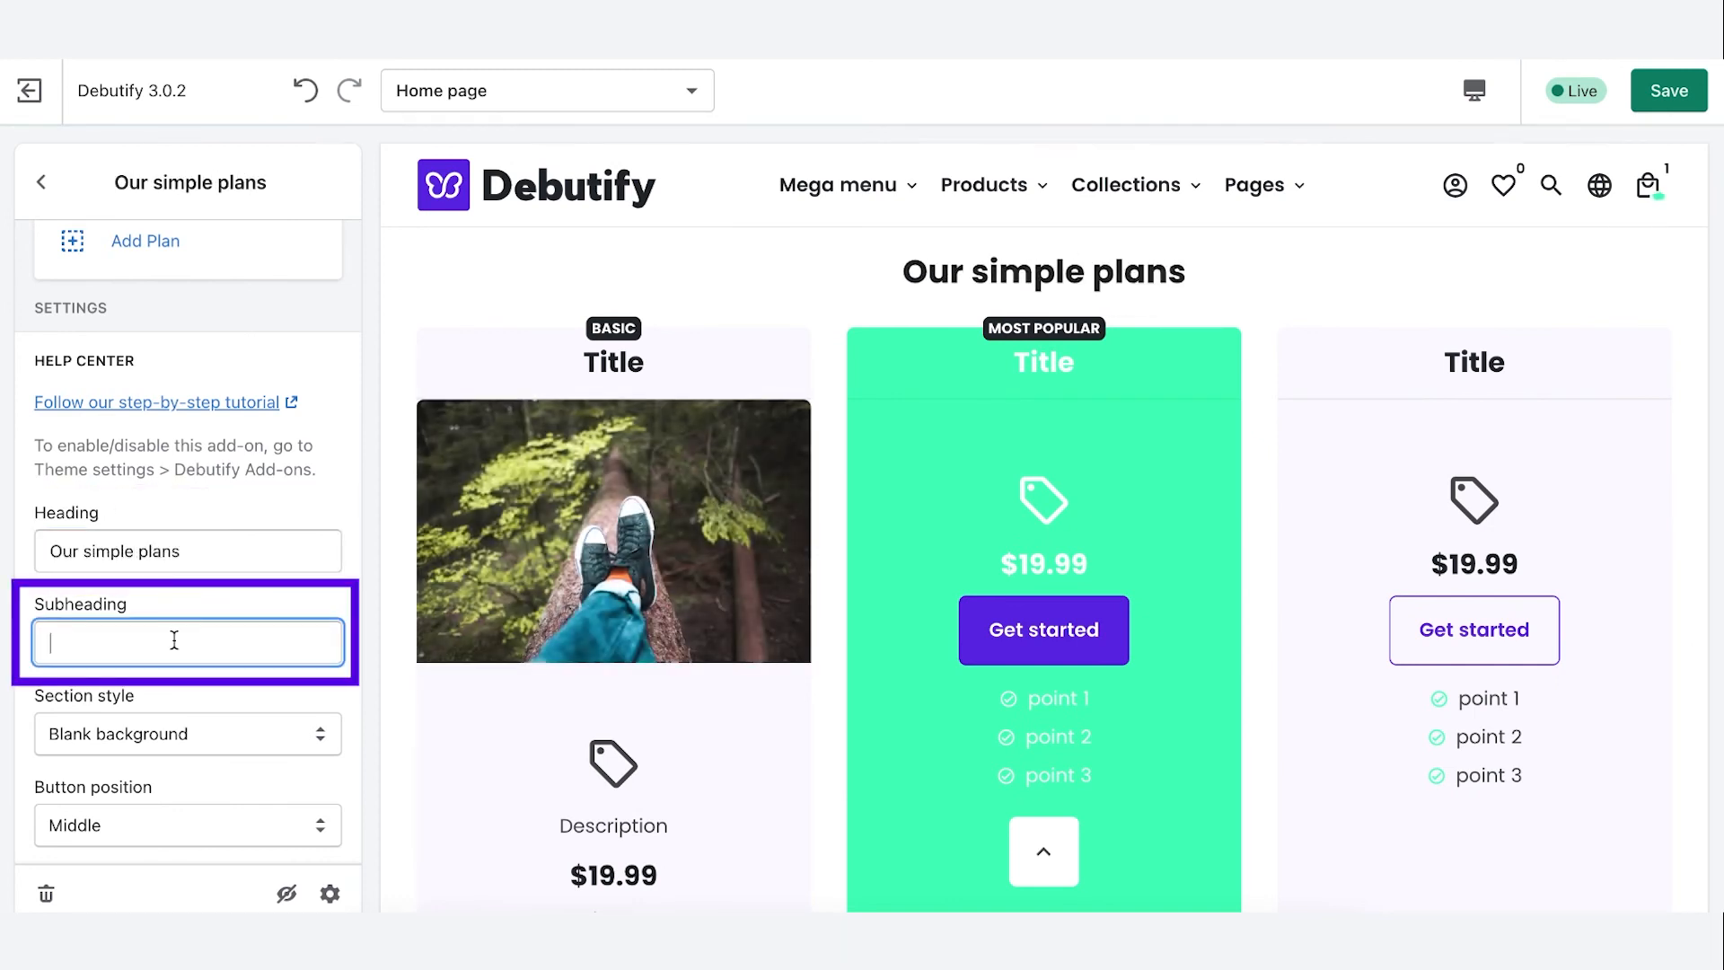
type("Take your pick!")
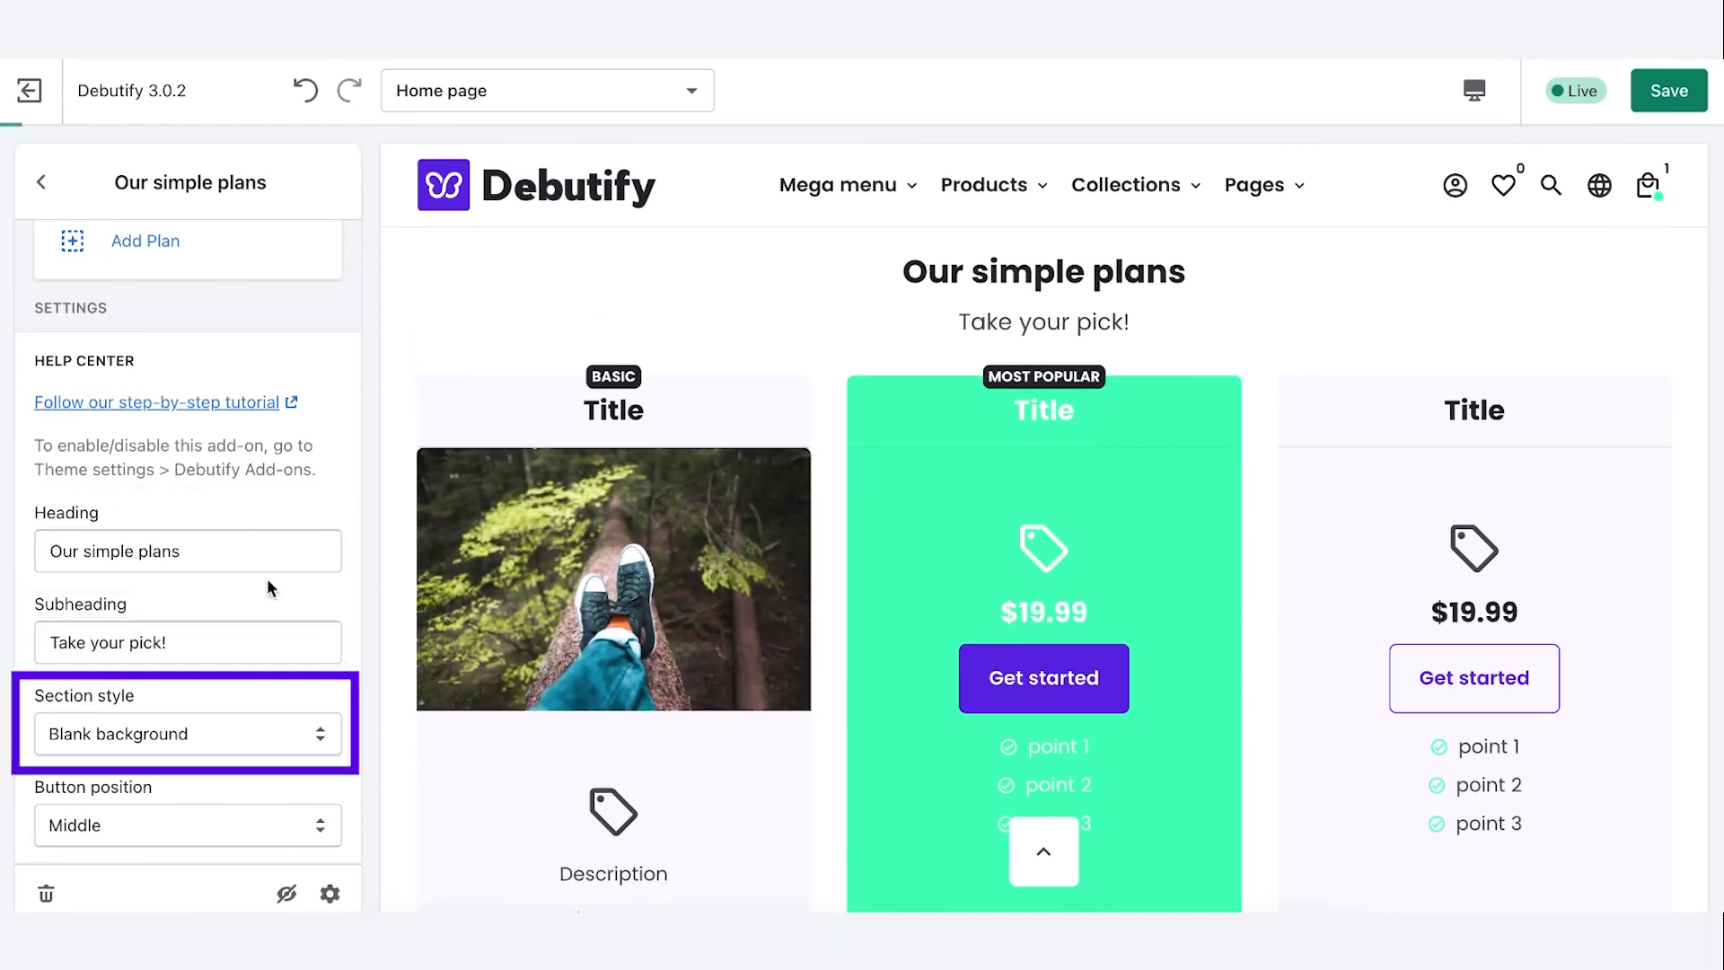
- Set the section style to Border top and change the button position
left_click(187, 734)
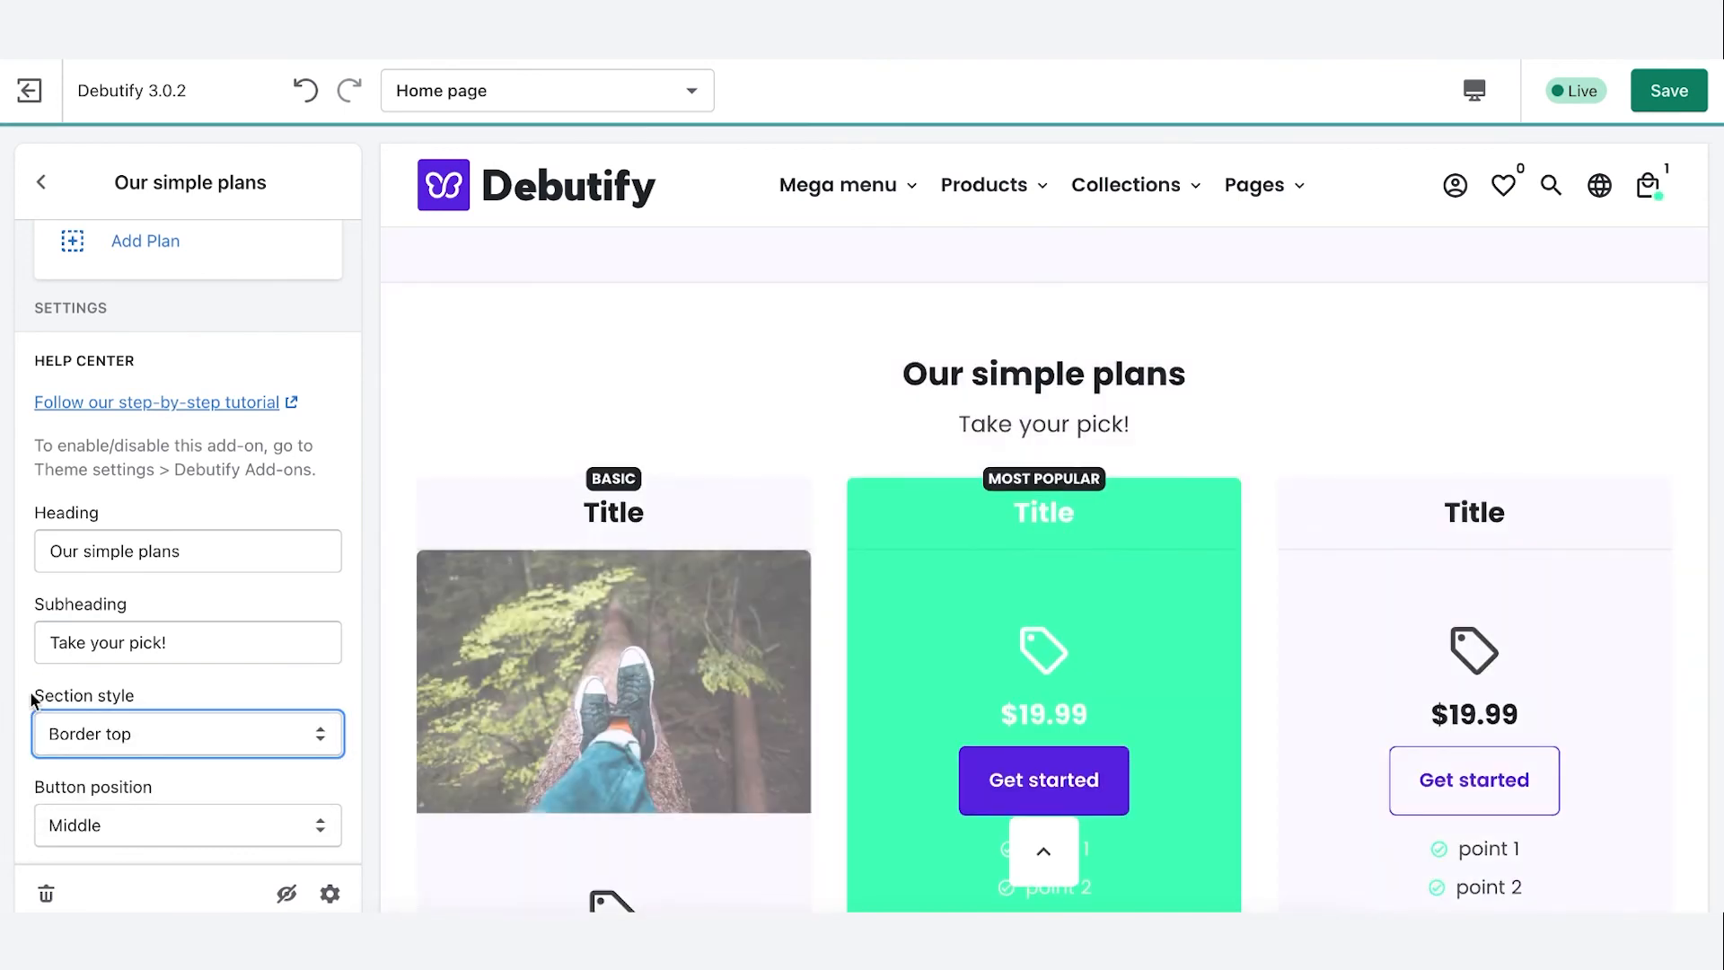
left_click(187, 824)
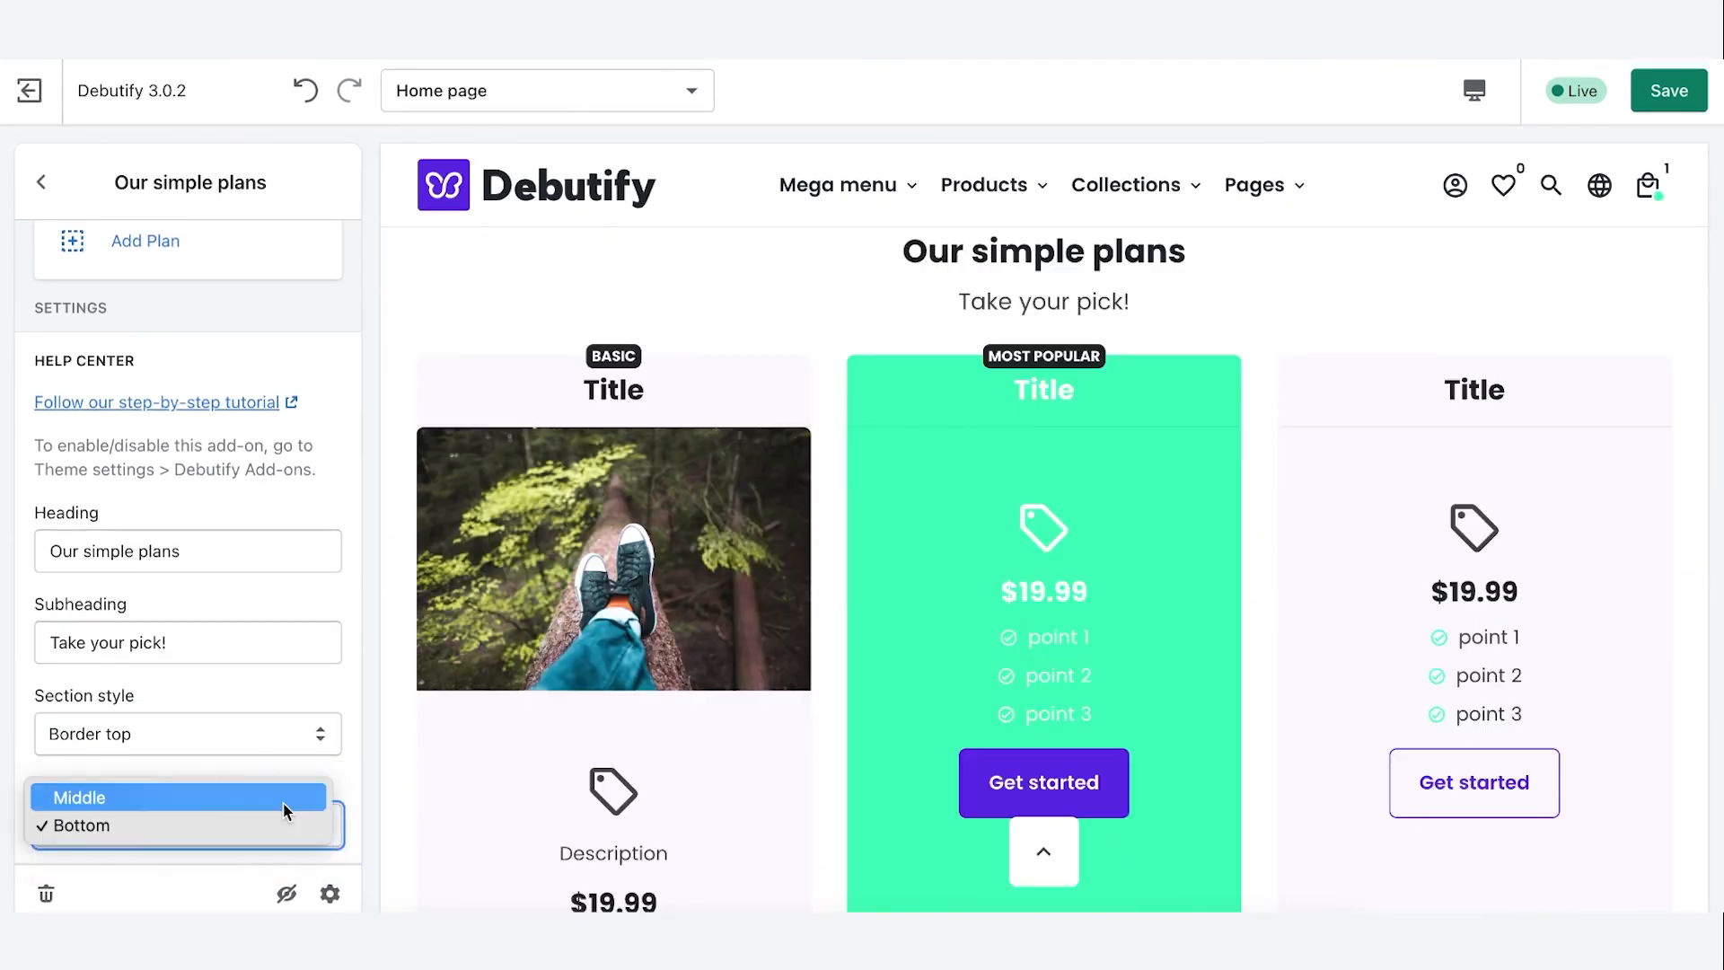
left_click(82, 797)
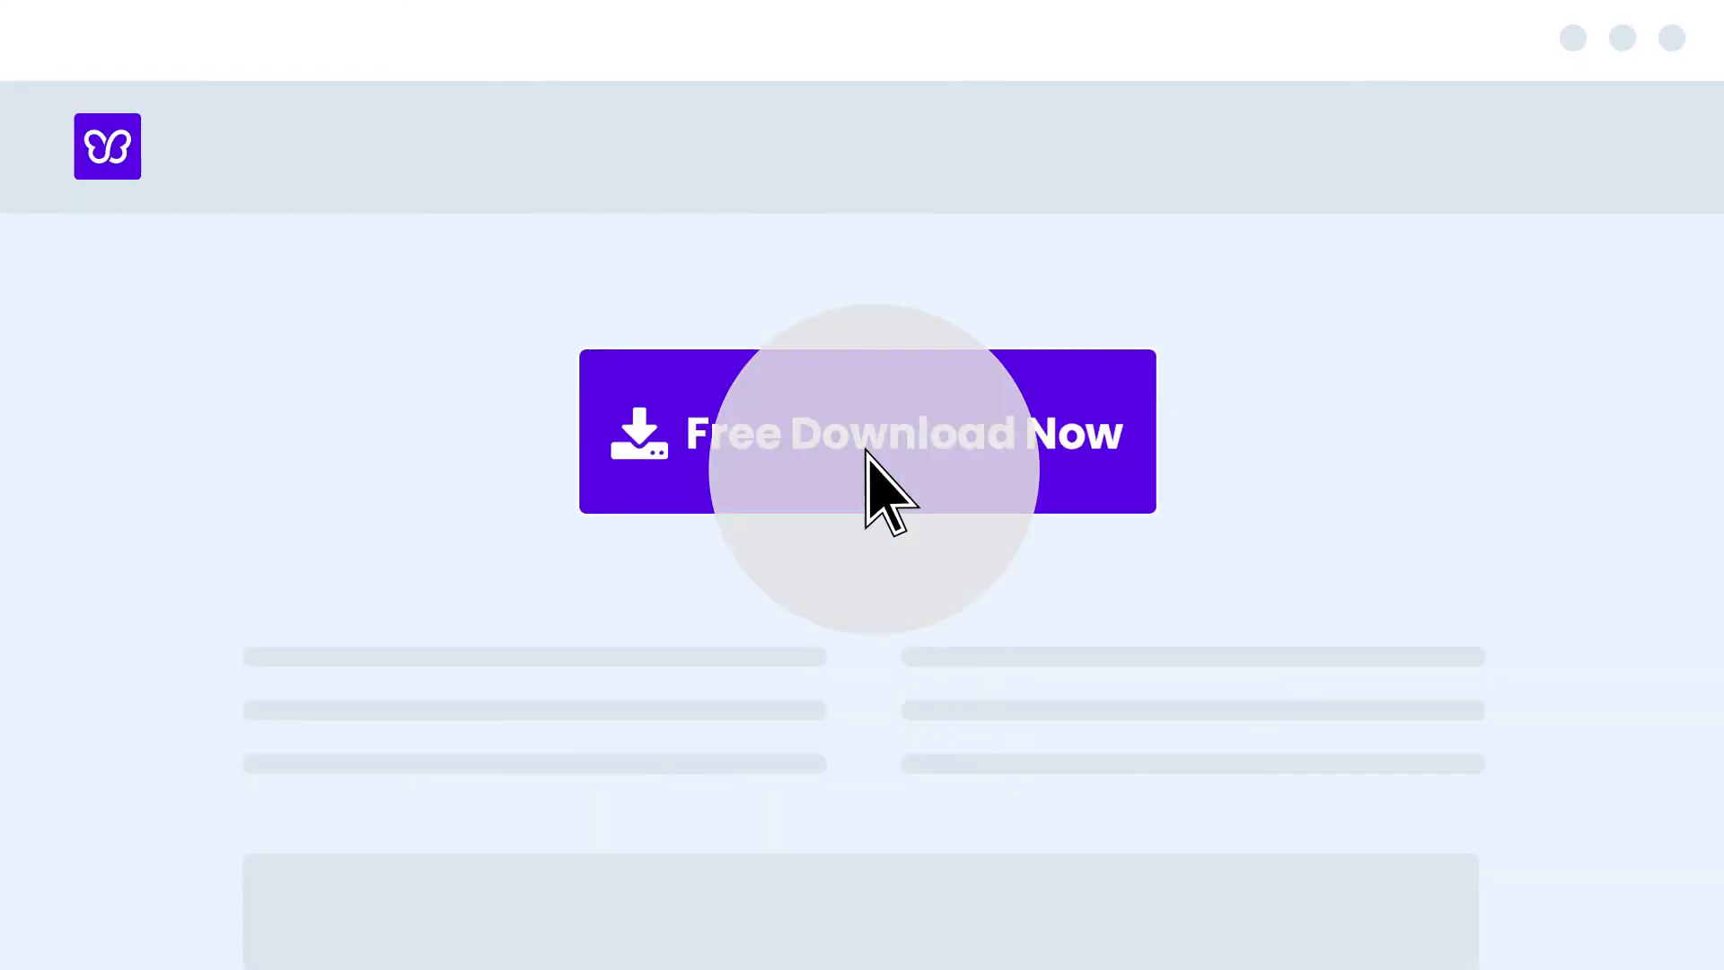
left_click(867, 431)
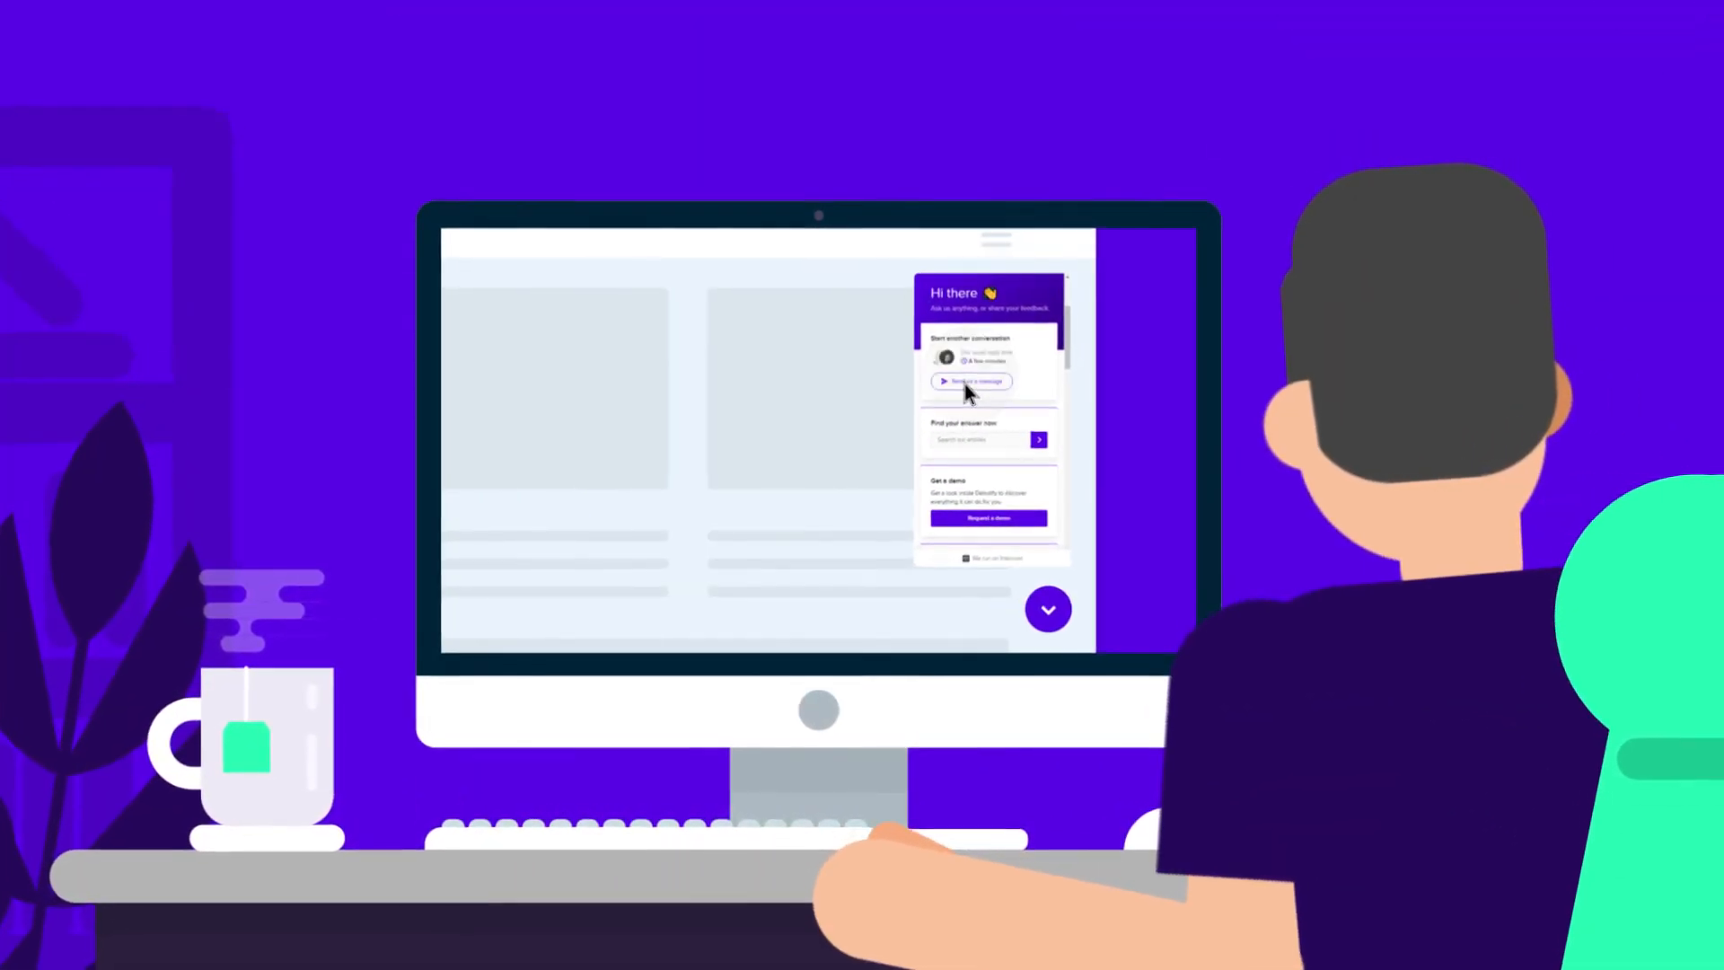
left_click(971, 381)
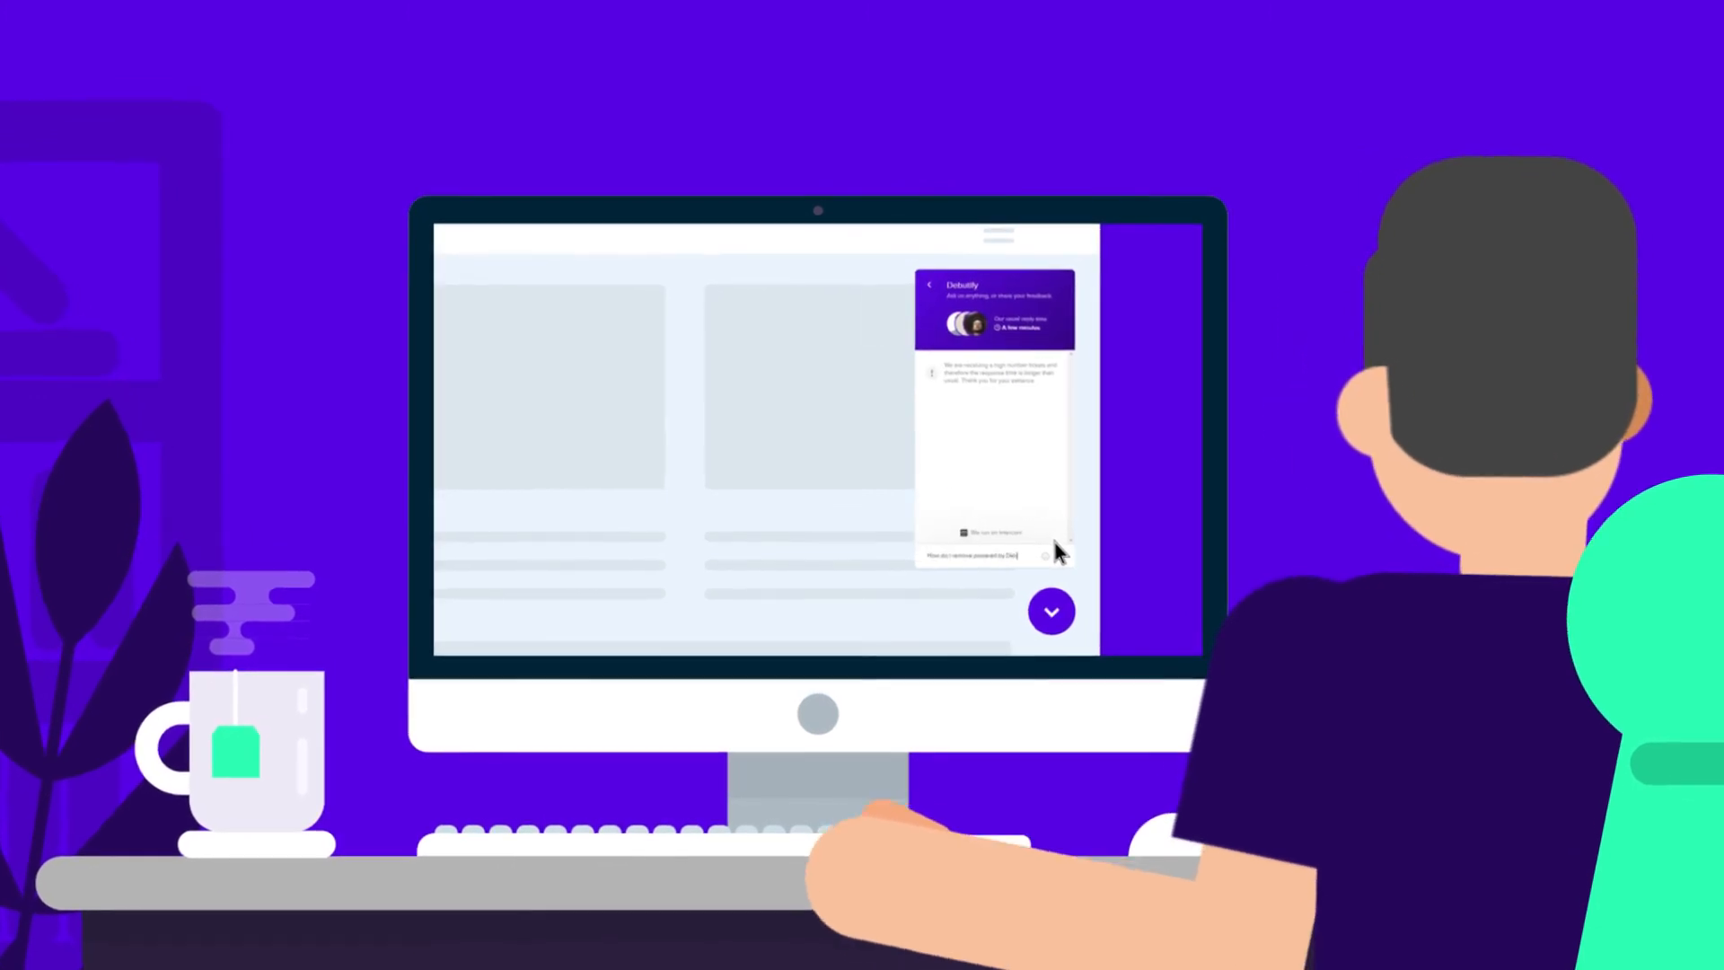